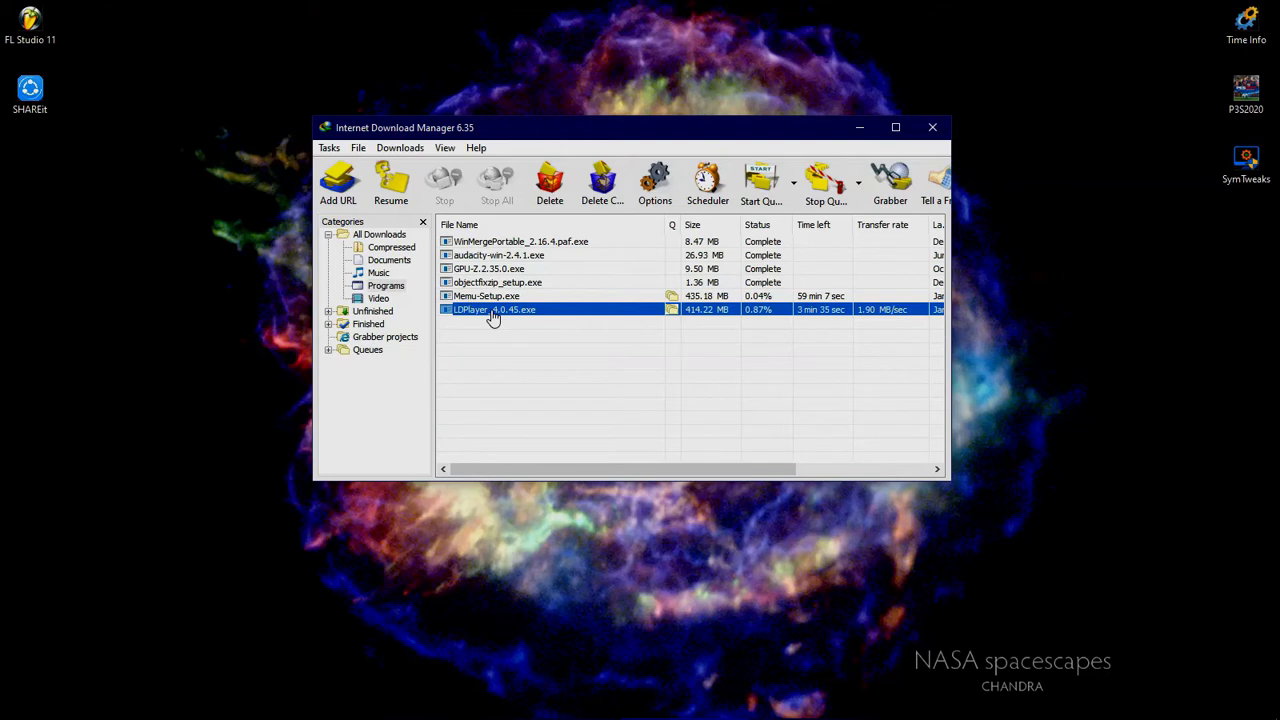
Resume the partly downloaded LDPlayer_4.0.45.exe from its context menu.
{"action": "left_click", "coordinate": [640, 364]}
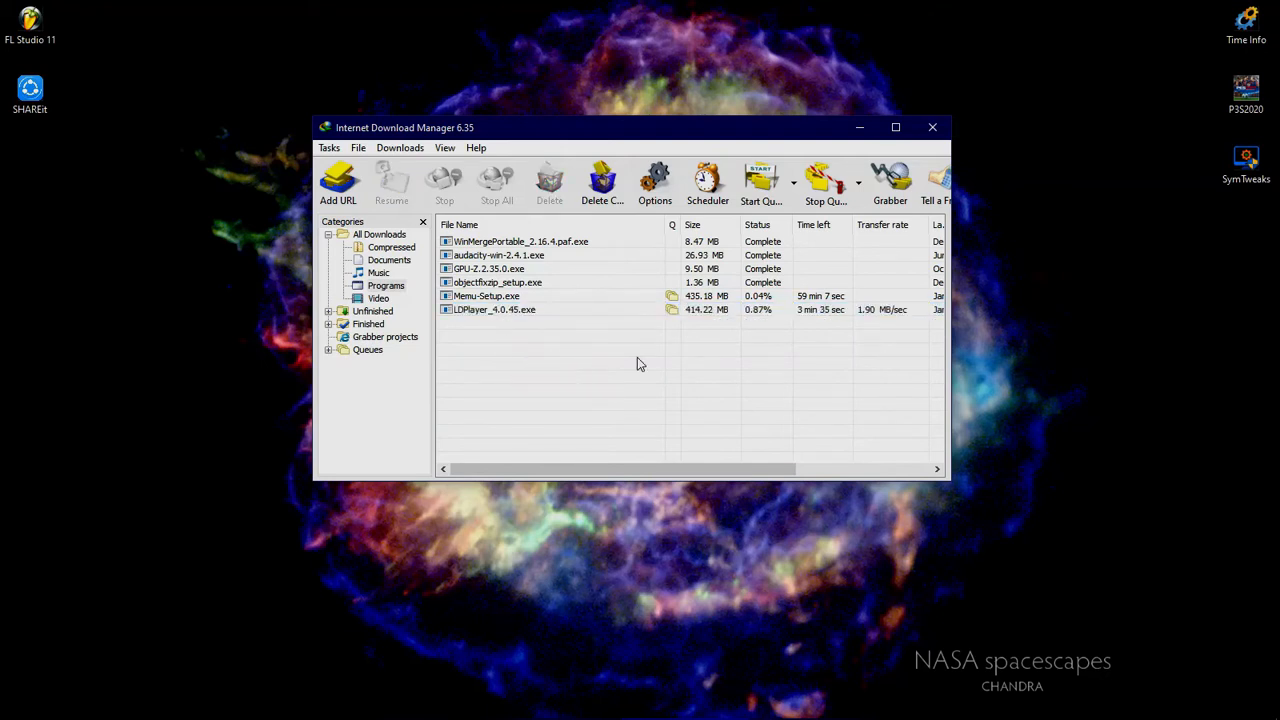
{"action": "mouse_move", "coordinate": [508, 316]}
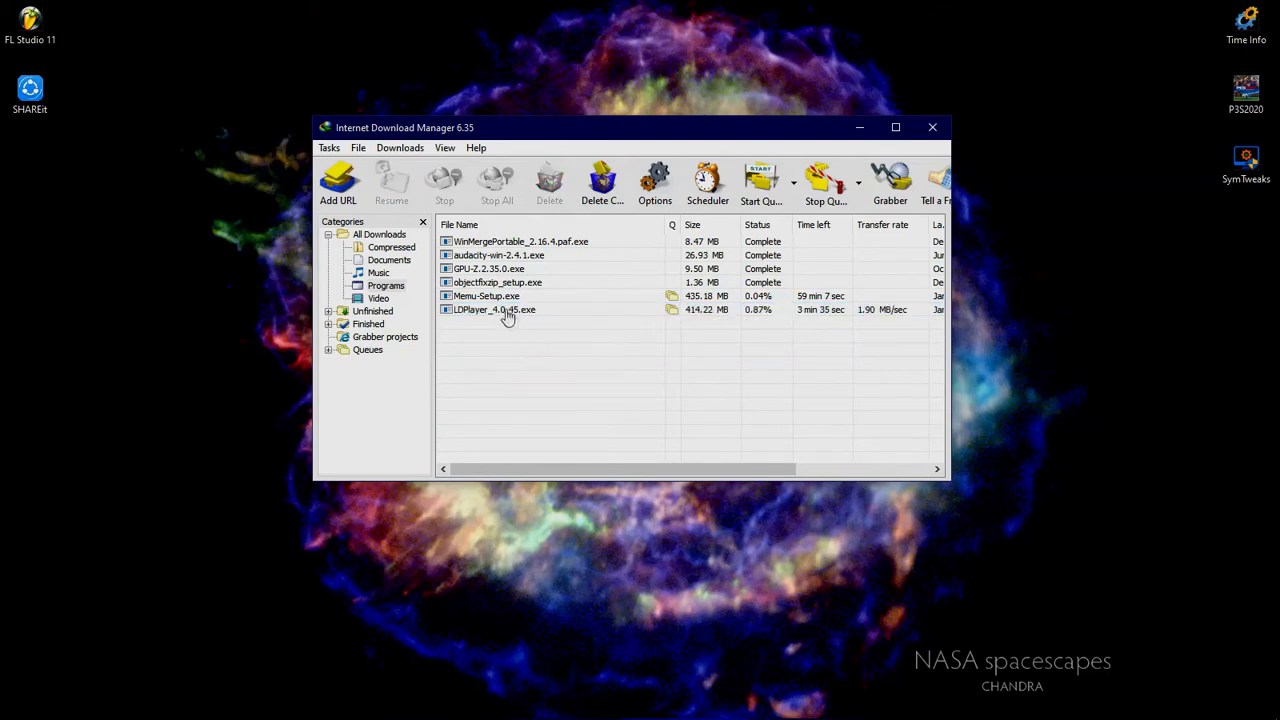
{"action": "left_click", "coordinate": [508, 308]}
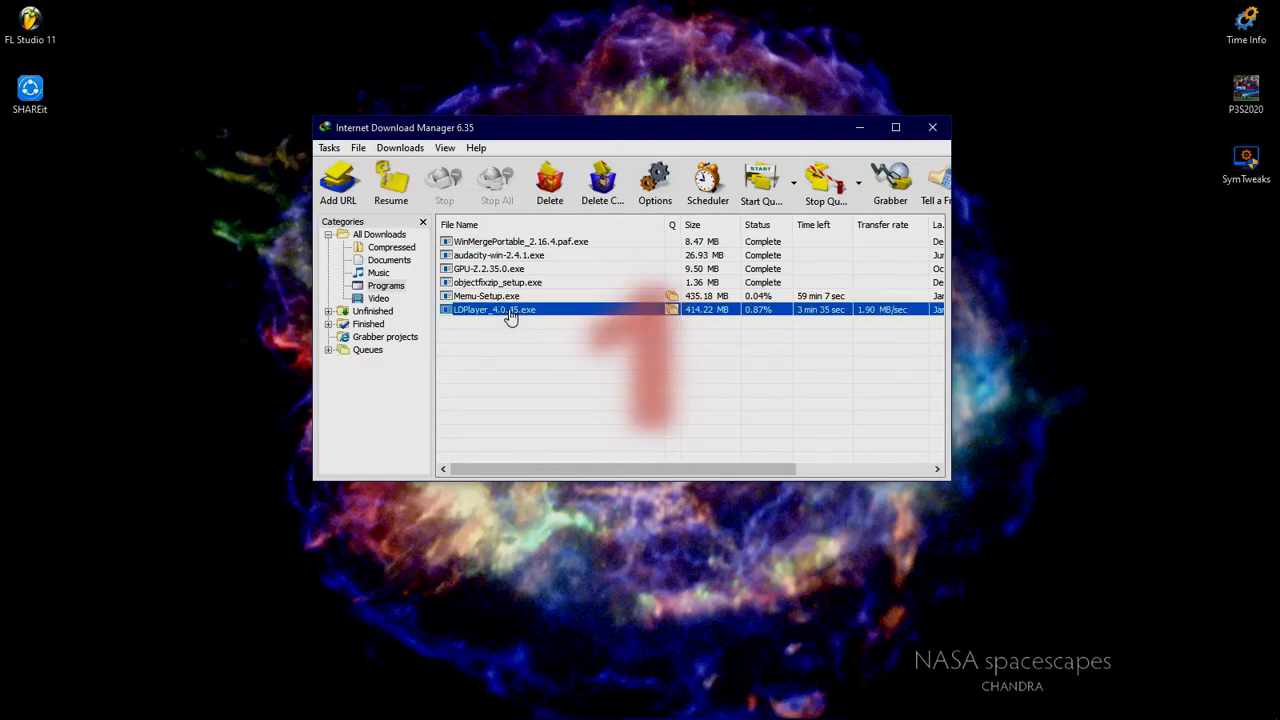
{"action": "right_click", "coordinate": [504, 308]}
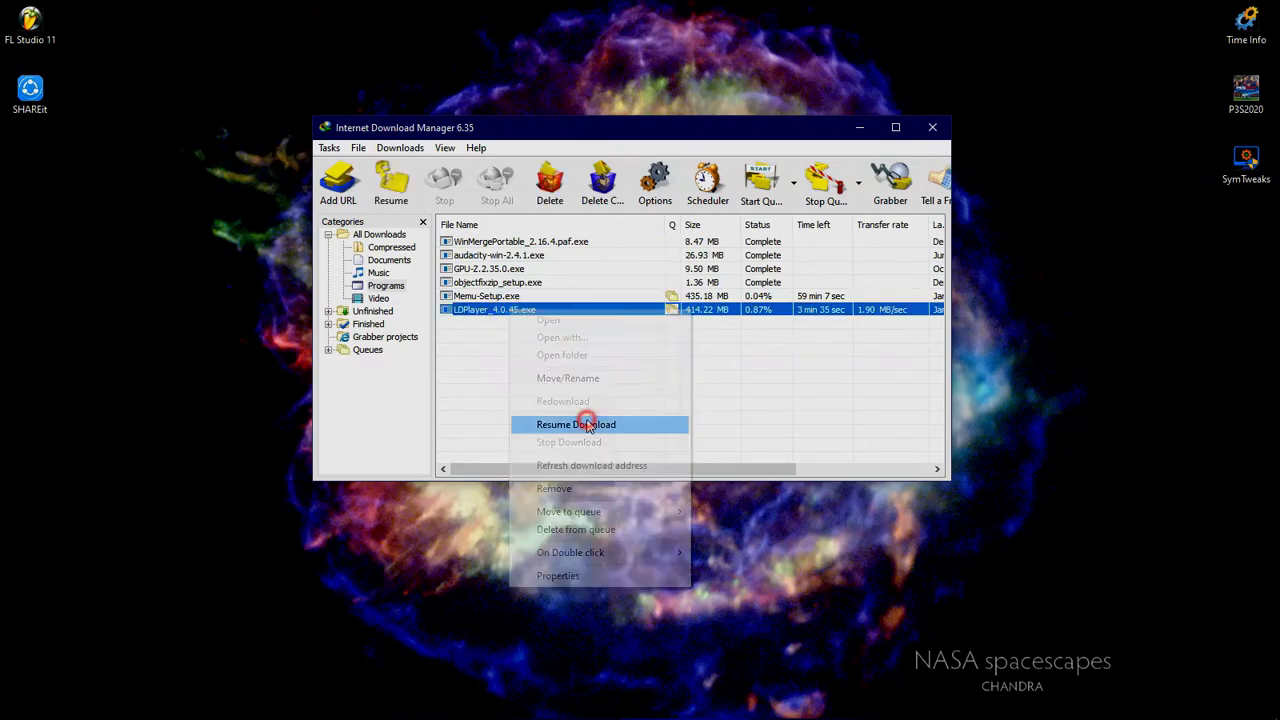
{"action": "left_click", "coordinate": [576, 424]}
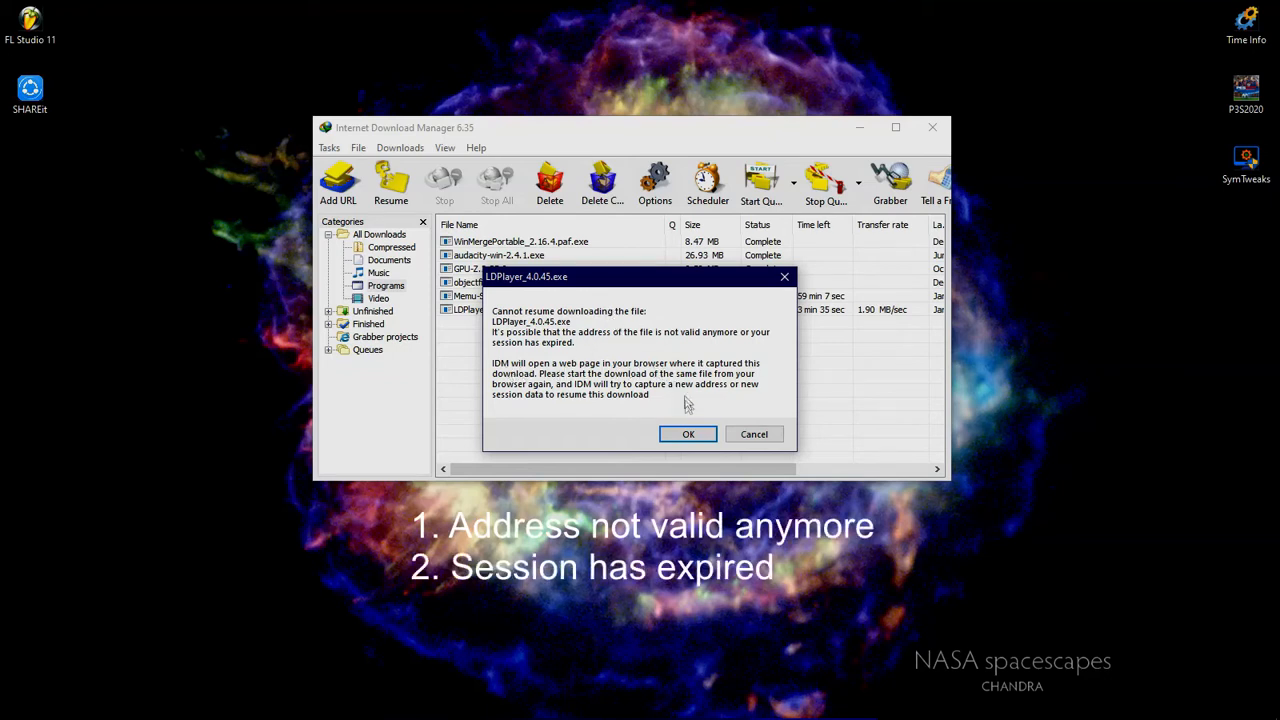
Accept the 'Cannot resume' message so IDM opens the hosting page for a new address.
{"action": "left_click", "coordinate": [688, 434]}
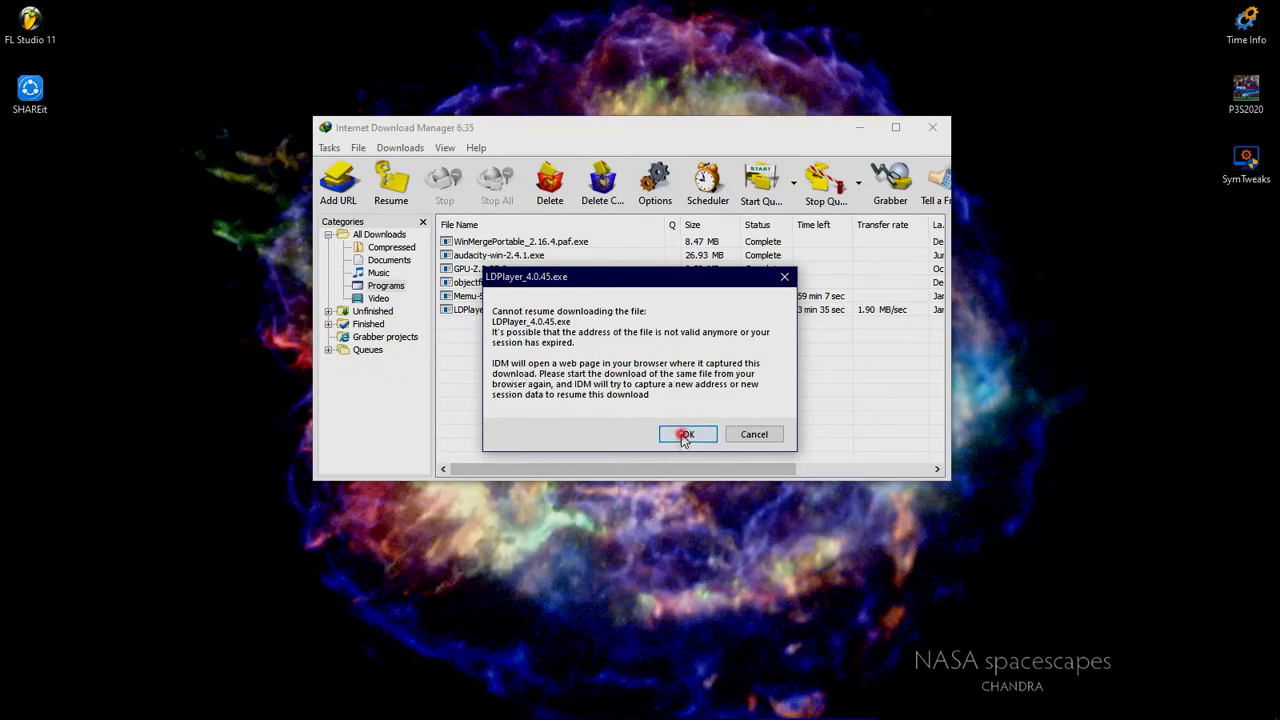
{"action": "left_click", "coordinate": [688, 434]}
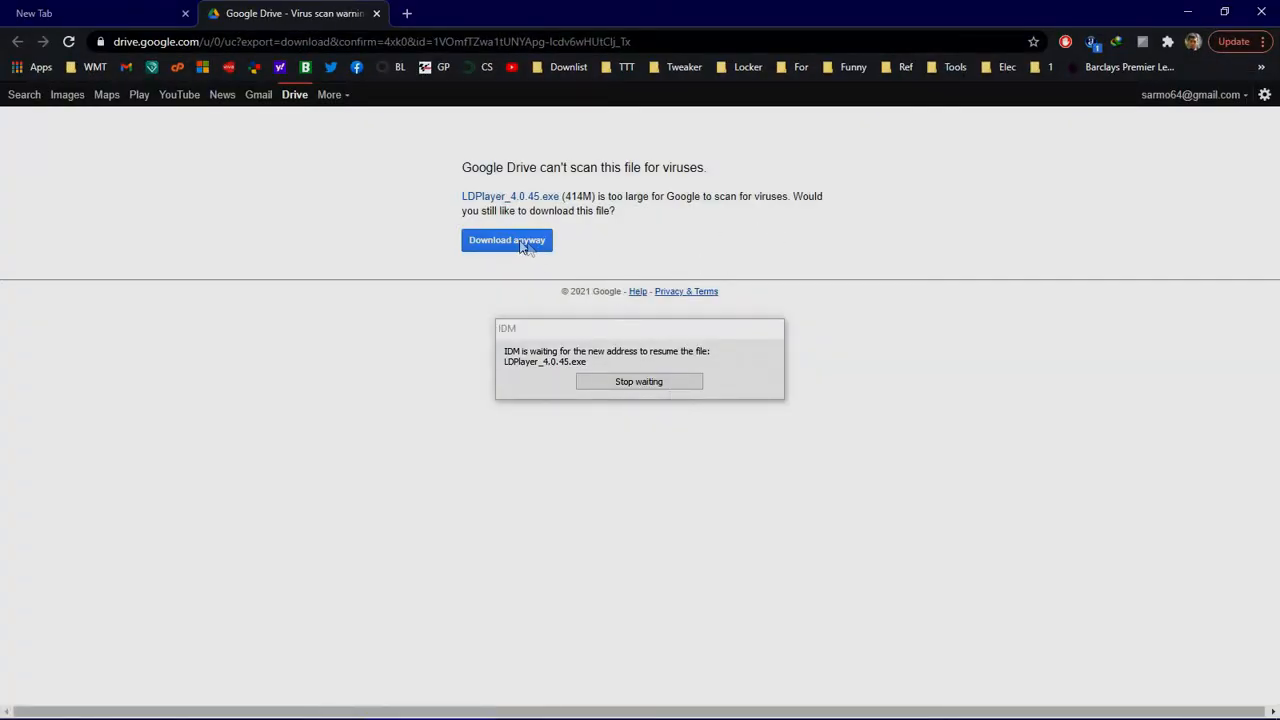
Download the LDPlayer file anyway from Drive and confirm it as the expired download's new address.
{"action": "left_click", "coordinate": [506, 240]}
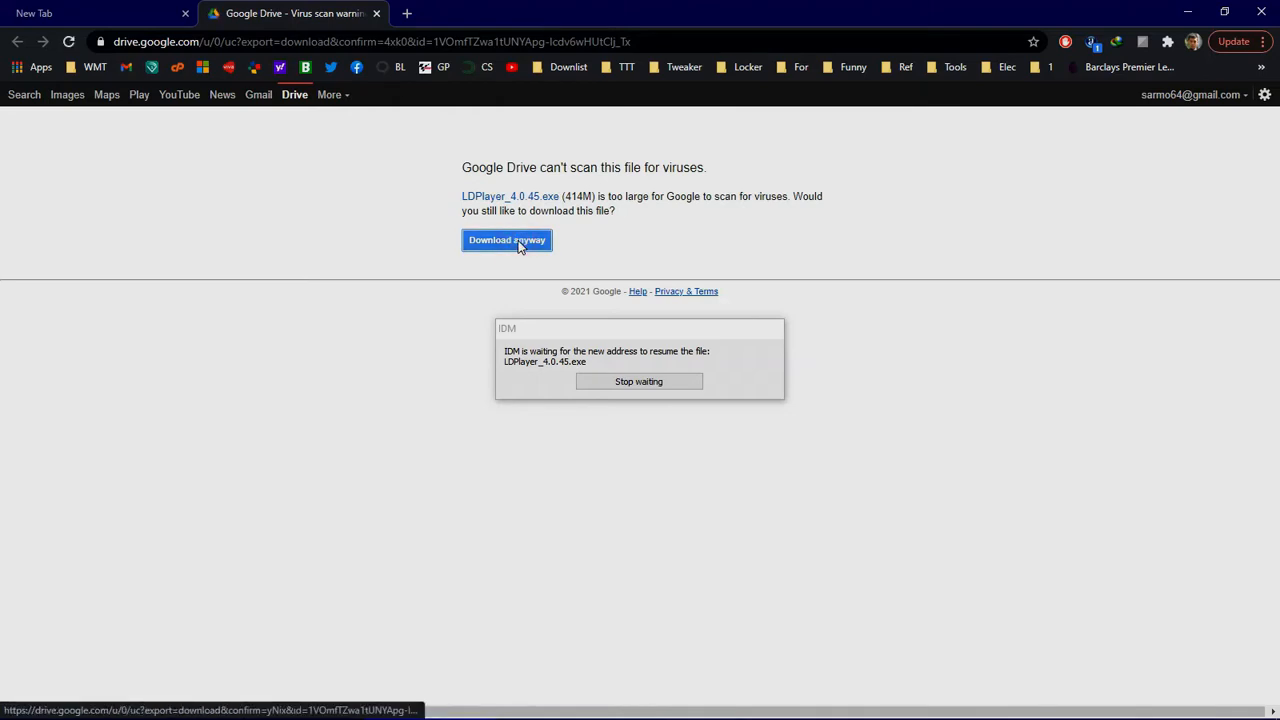
{"action": "left_click", "coordinate": [506, 240]}
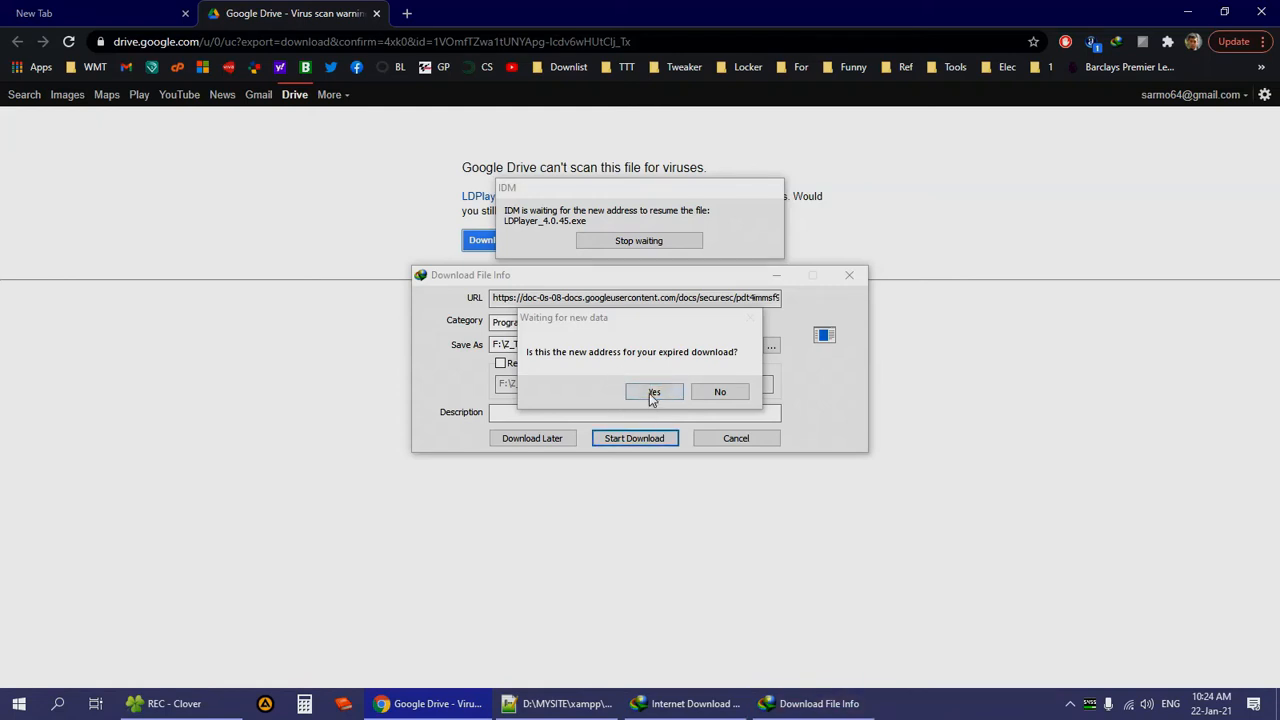
{"action": "left_click", "coordinate": [652, 390]}
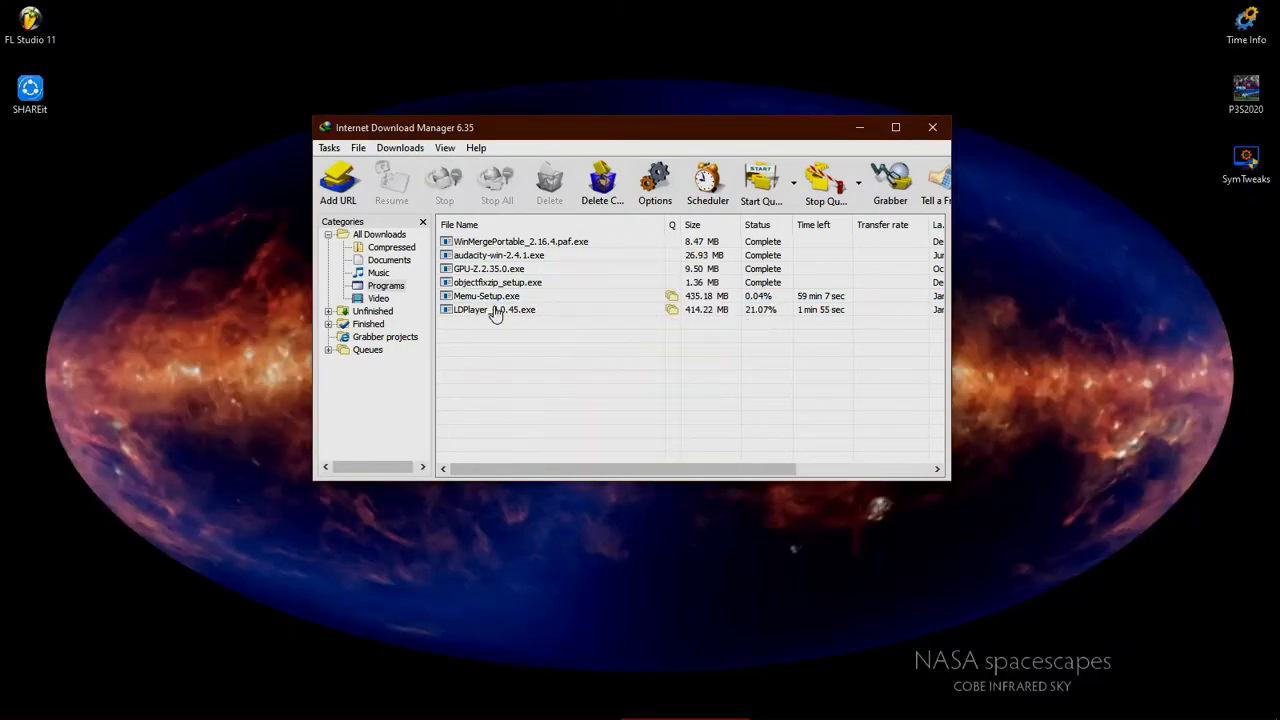
Resume the LDPlayer download and refuse restarting it from the beginning.
{"action": "right_click", "coordinate": [496, 308]}
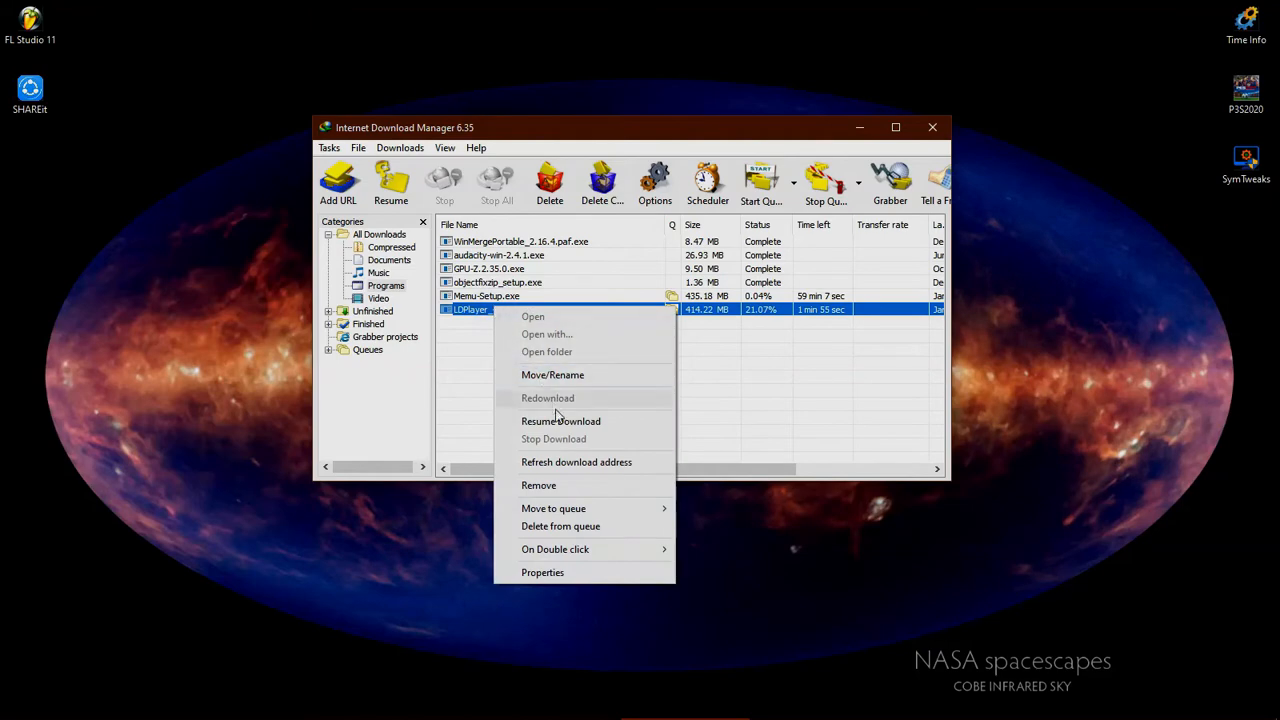
{"action": "left_click", "coordinate": [560, 420]}
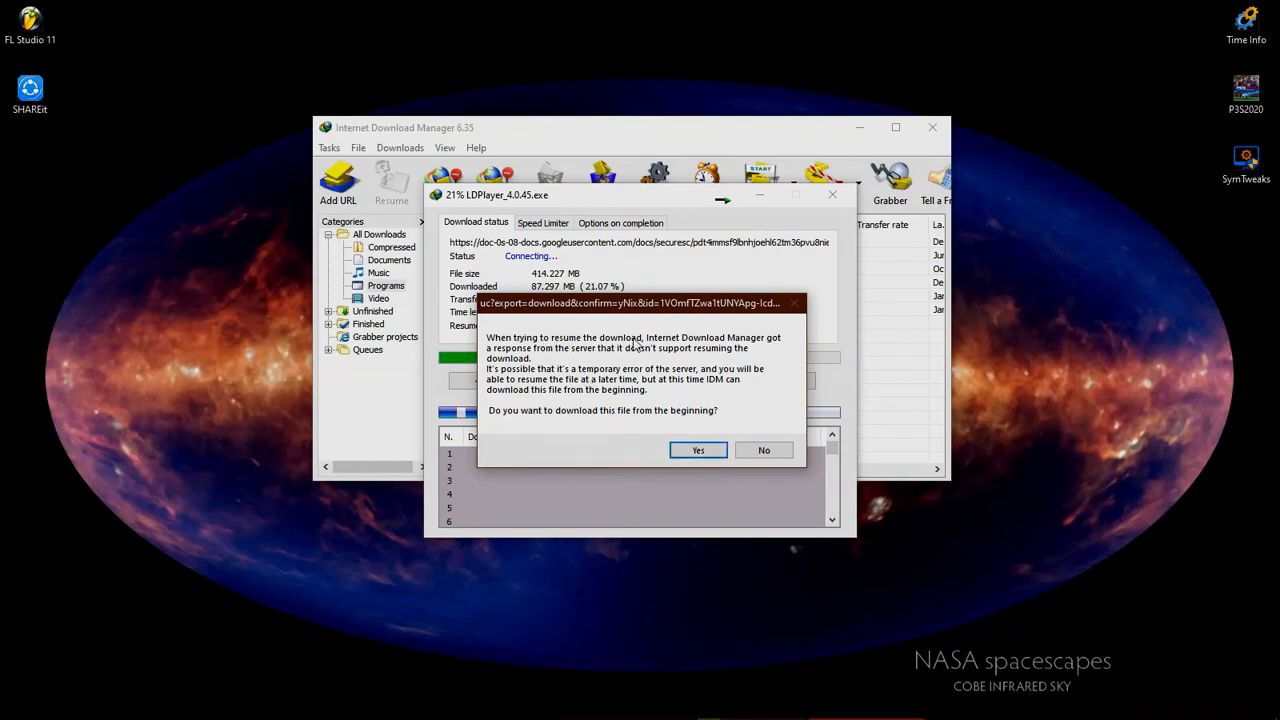
{"action": "mouse_move", "coordinate": [556, 420]}
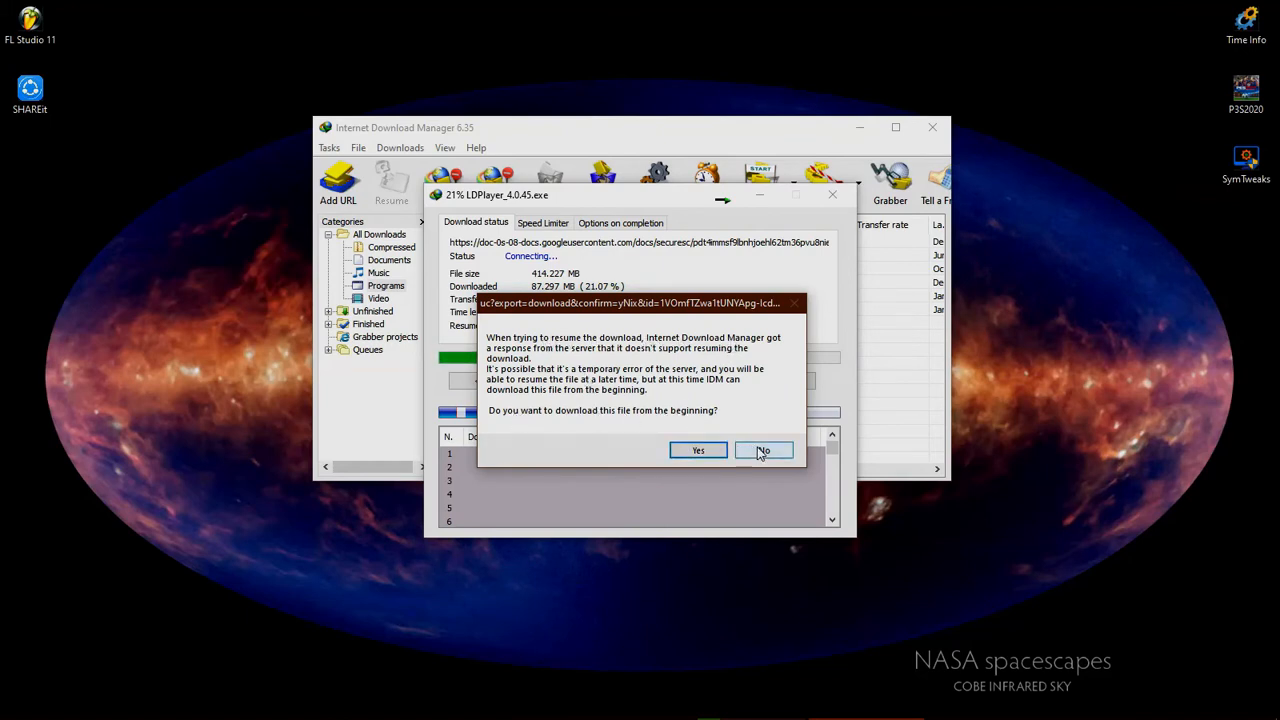
{"action": "left_click", "coordinate": [764, 450]}
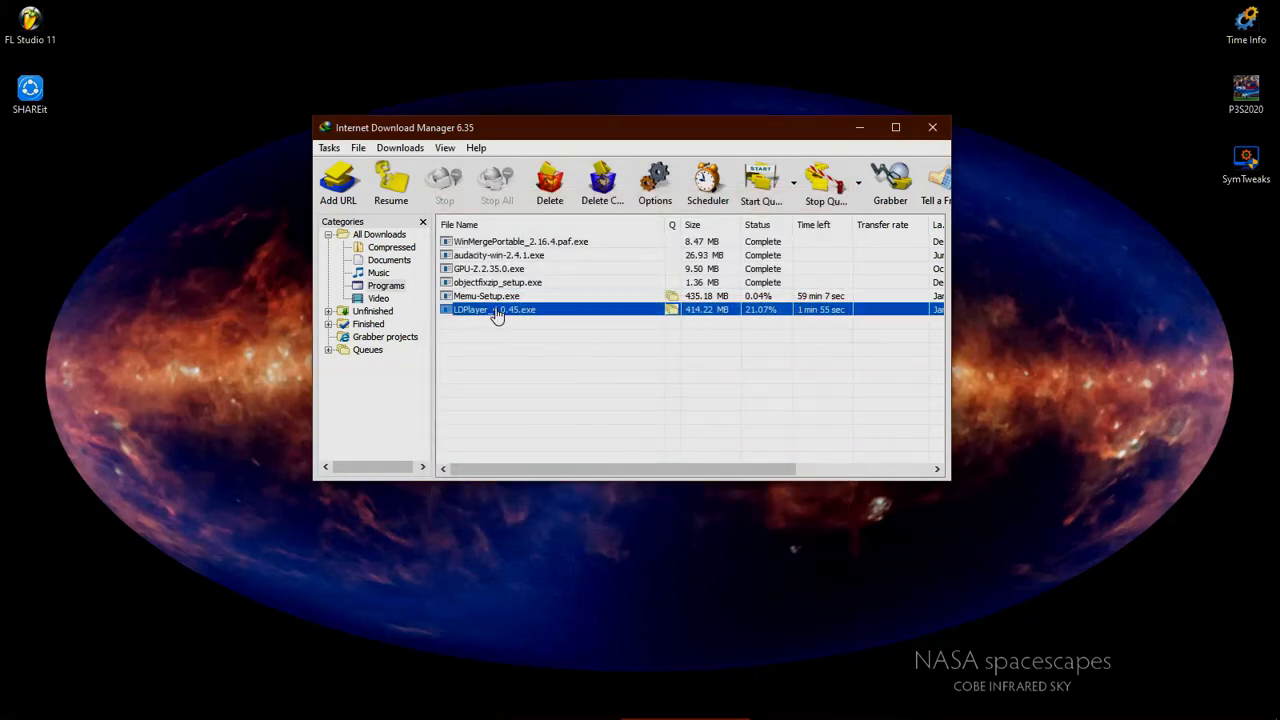
Resume LDPlayer again and agree to open its hosting page for a new address.
{"action": "right_click", "coordinate": [496, 308]}
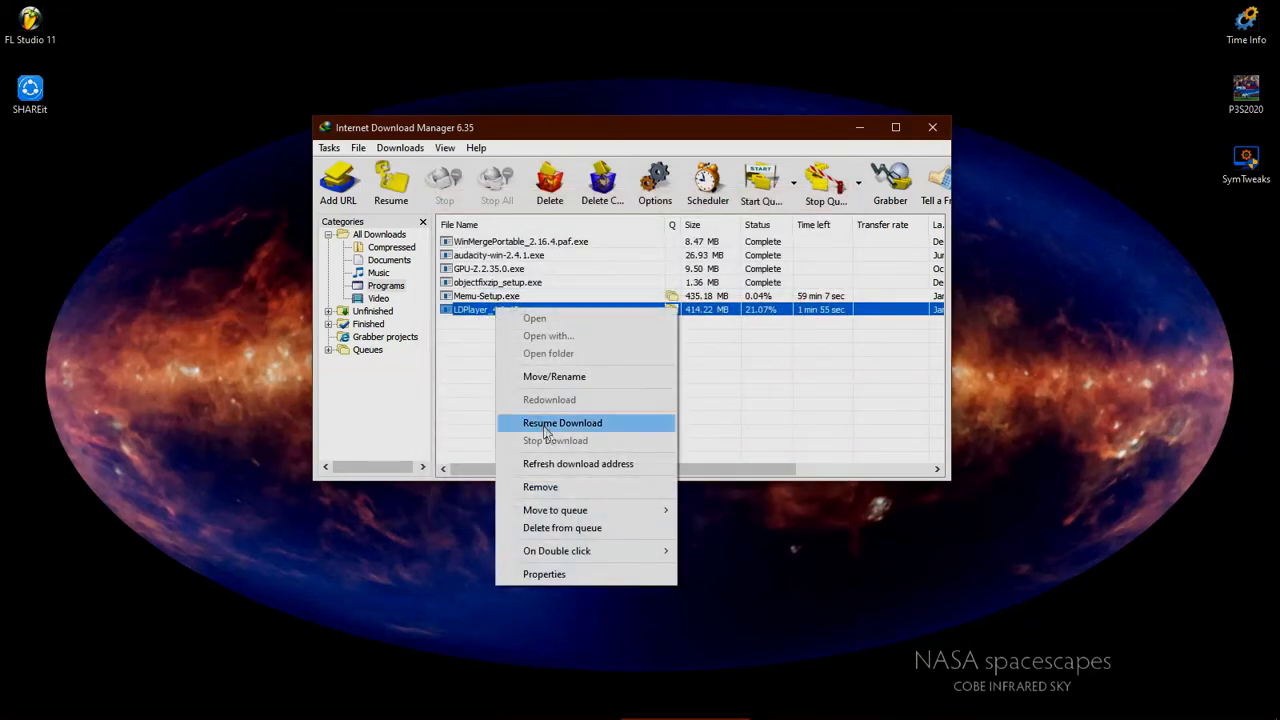
{"action": "left_click", "coordinate": [562, 422]}
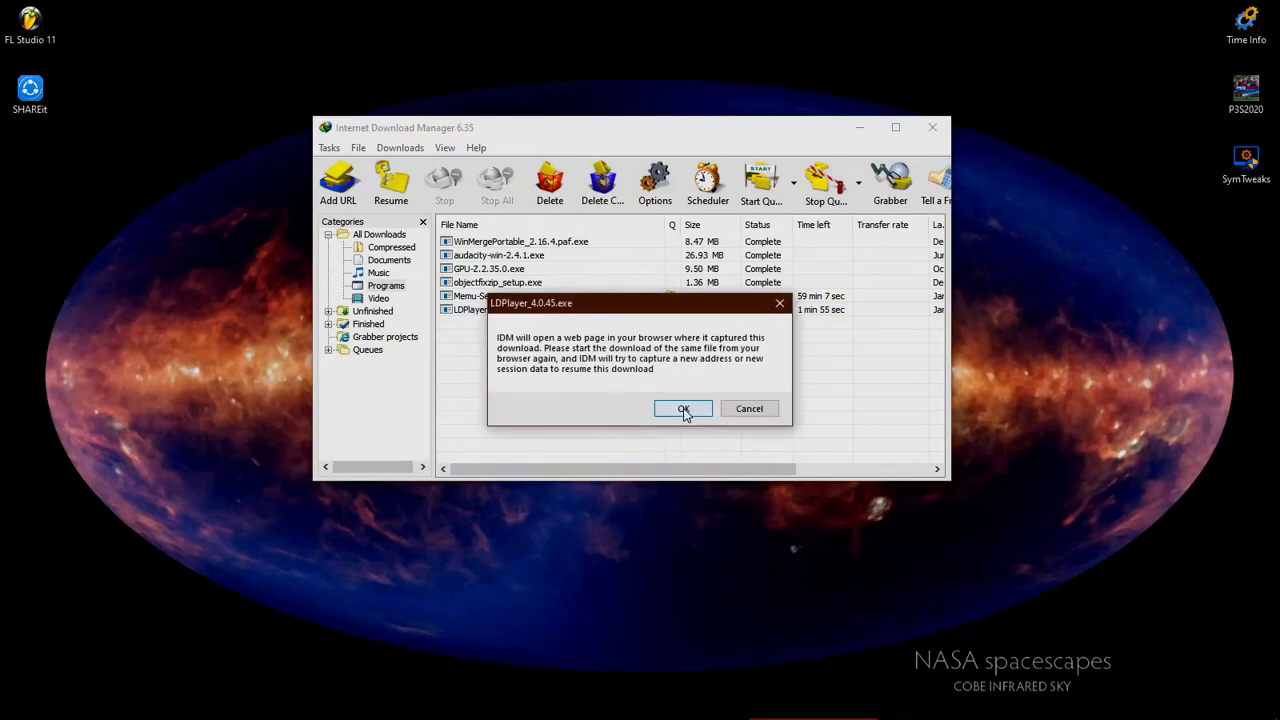
{"action": "left_click", "coordinate": [684, 408]}
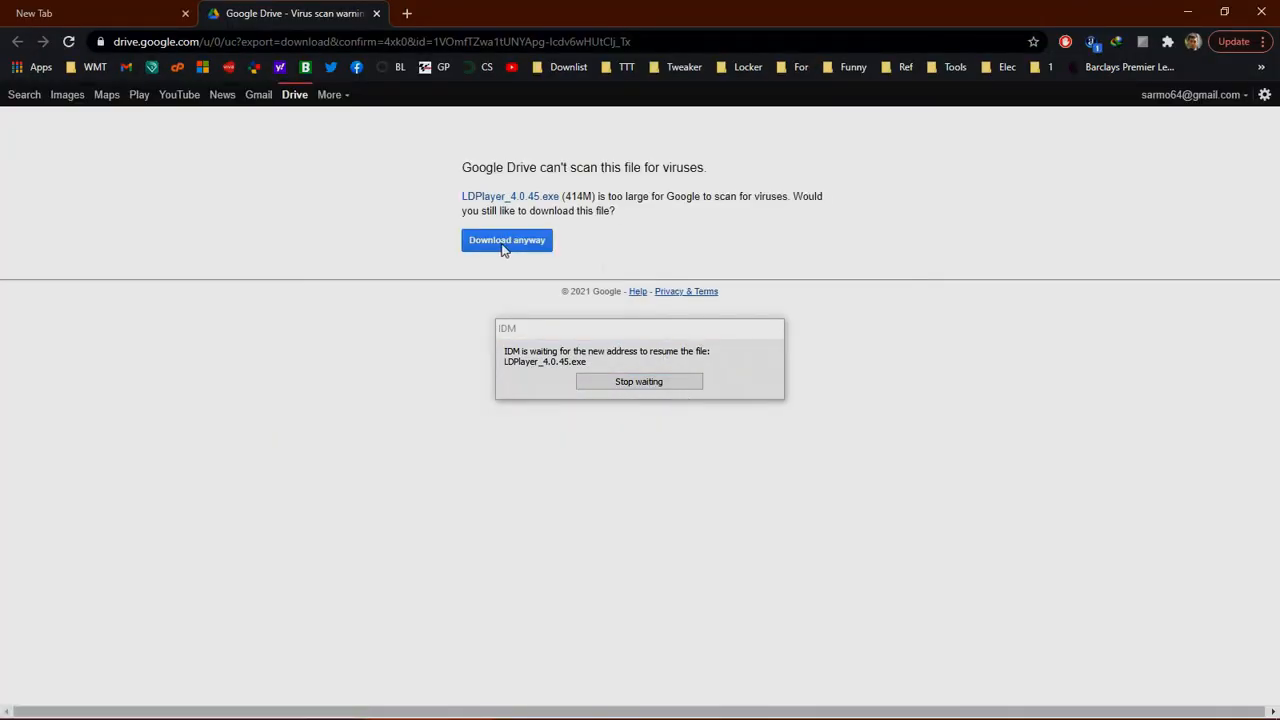
Download LDPlayer anyway, confirm the new address, and hide the progress window as data arrives.
{"action": "left_click", "coordinate": [506, 240]}
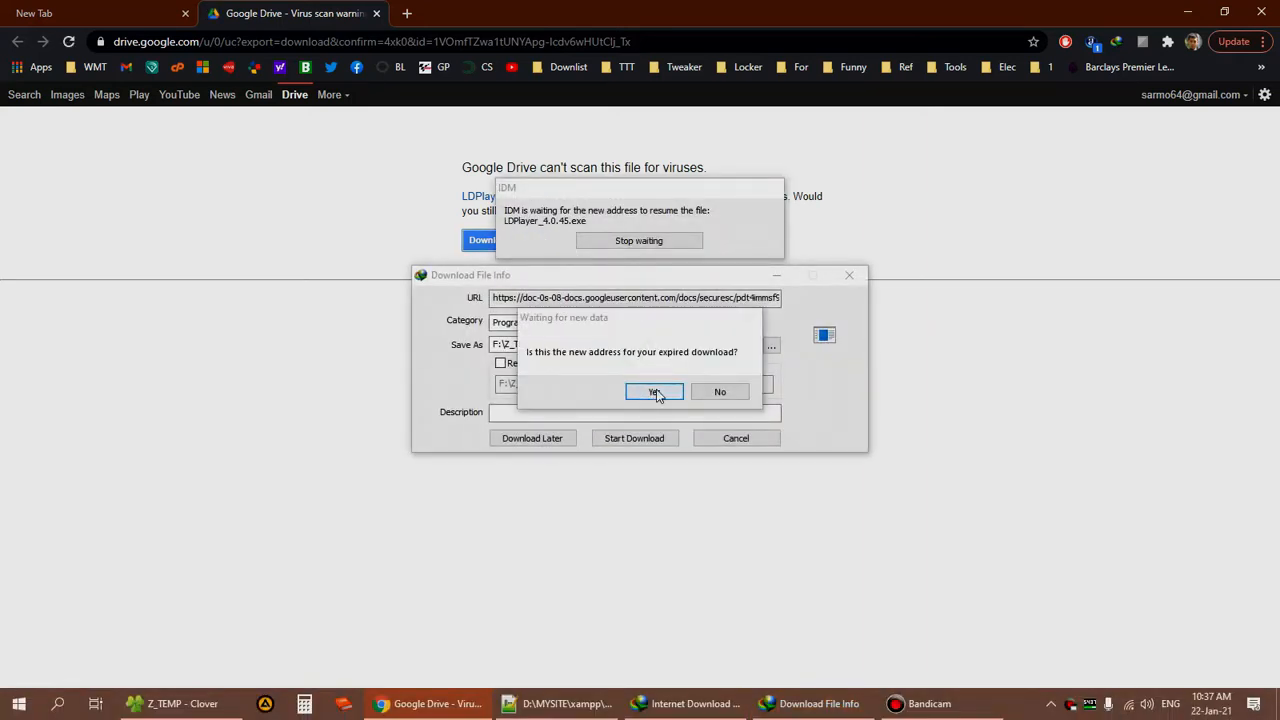
{"action": "left_click", "coordinate": [652, 392]}
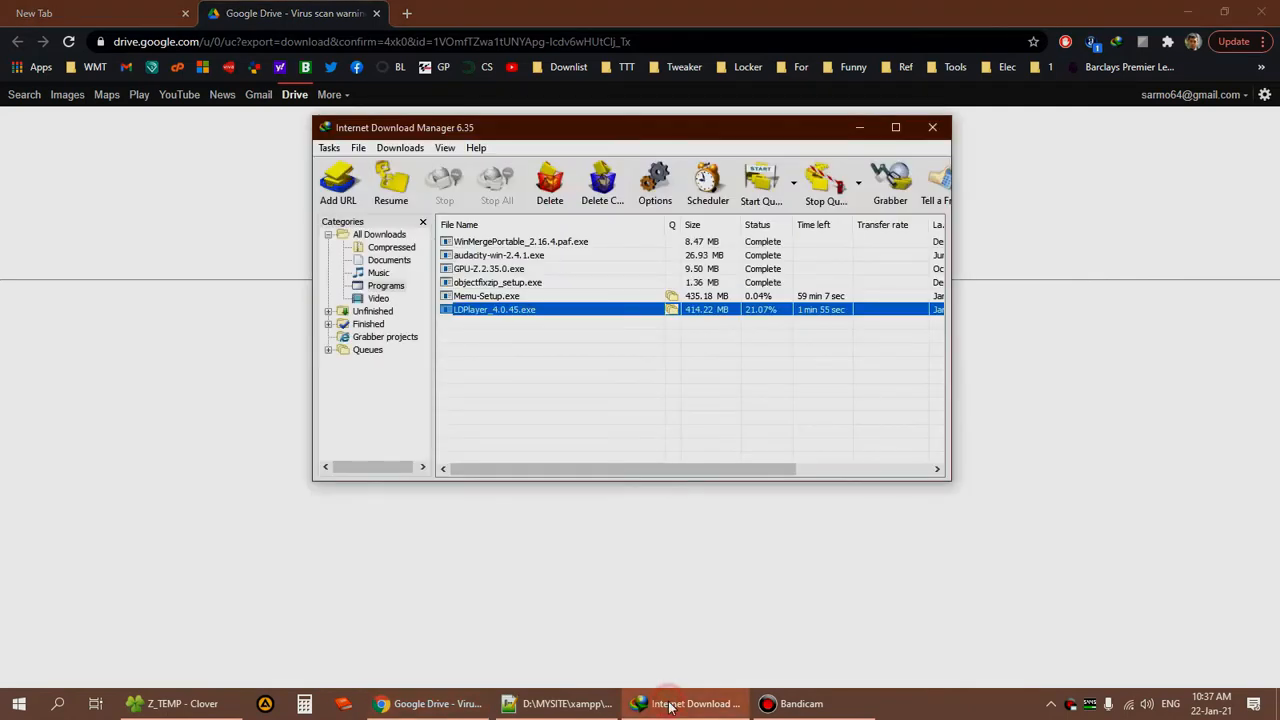
{"action": "right_click", "coordinate": [494, 308]}
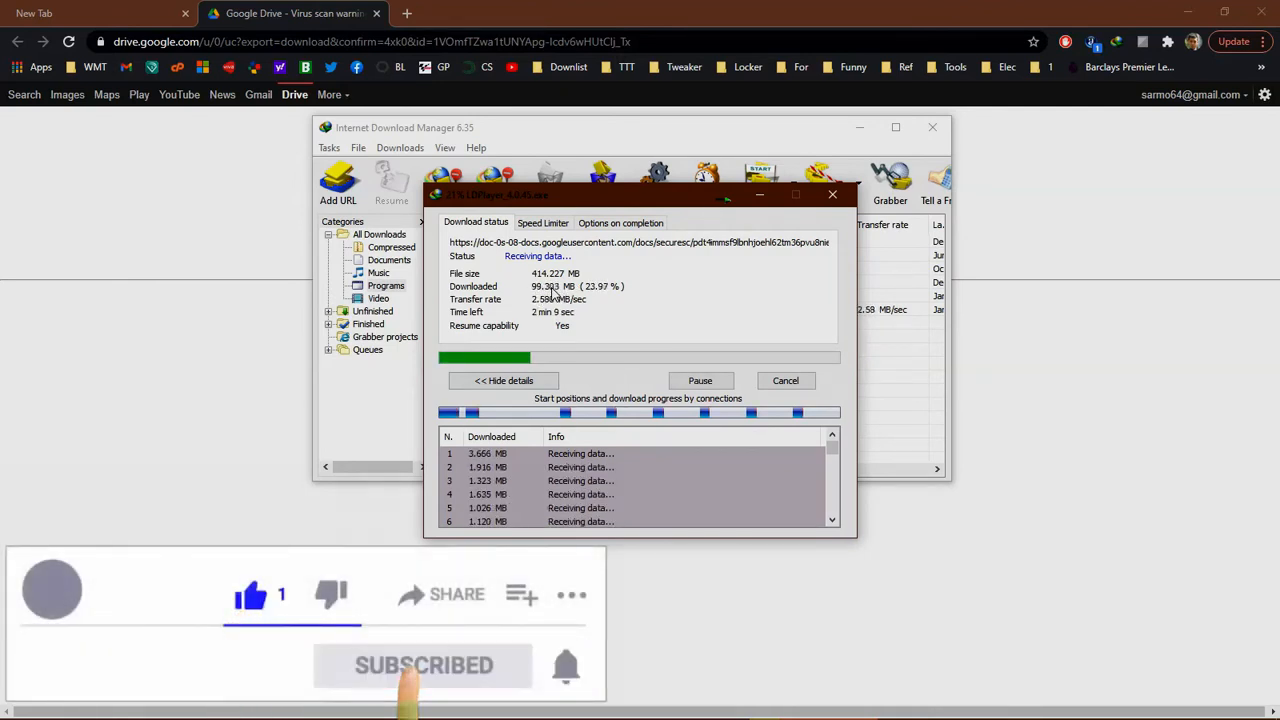
{"action": "left_click", "coordinate": [832, 194]}
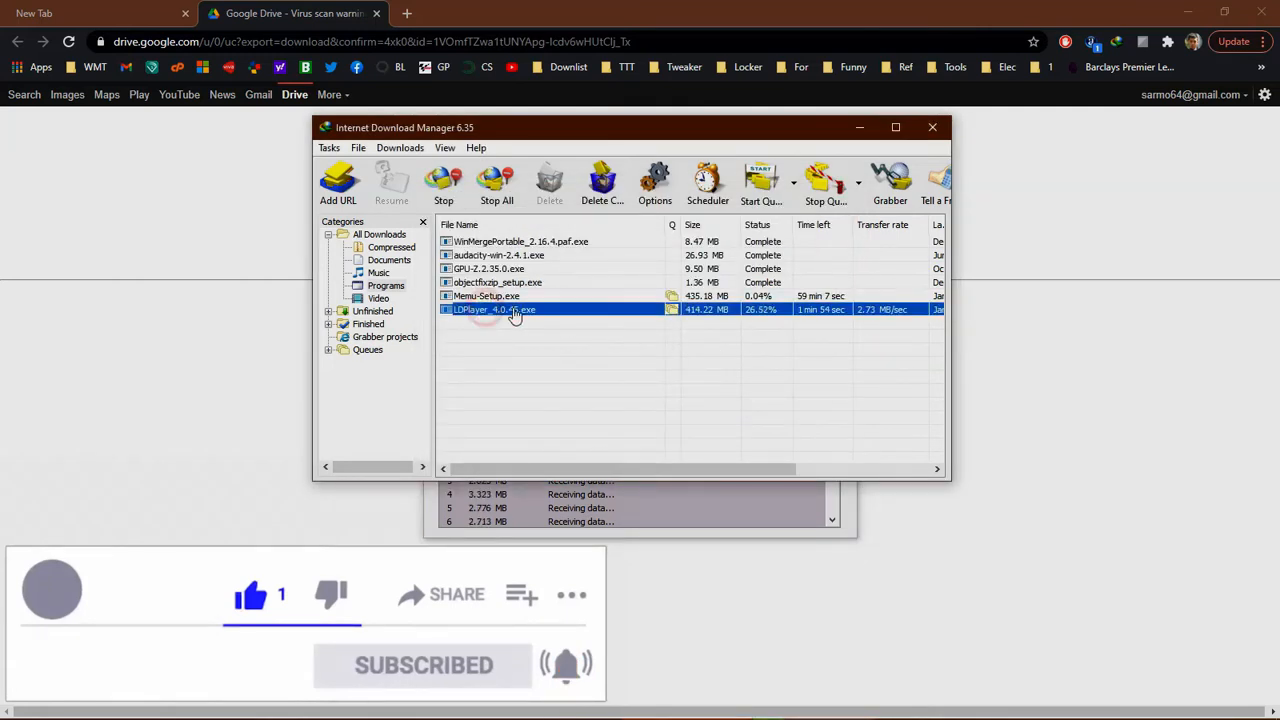
{"action": "mouse_move", "coordinate": [752, 314]}
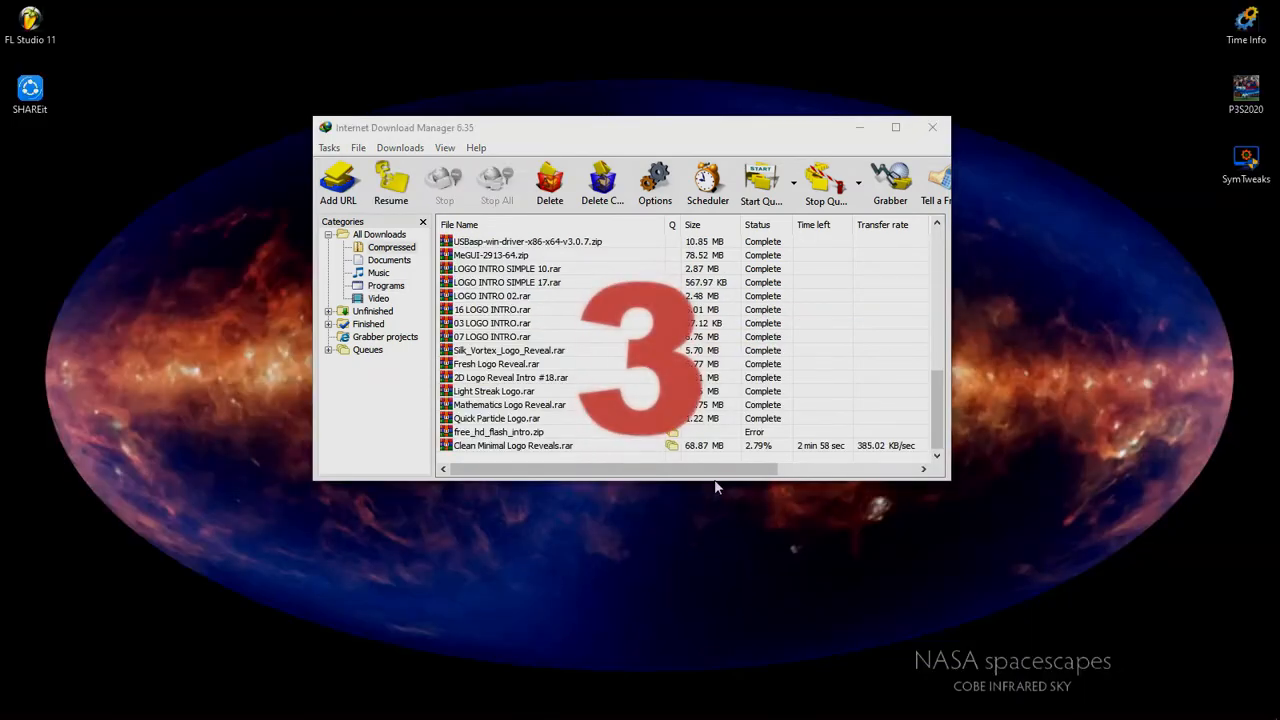
Resume the interrupted Clean Minimal Logo Reveals.rar download and dismiss the resulting error.
{"action": "left_click", "coordinate": [530, 444]}
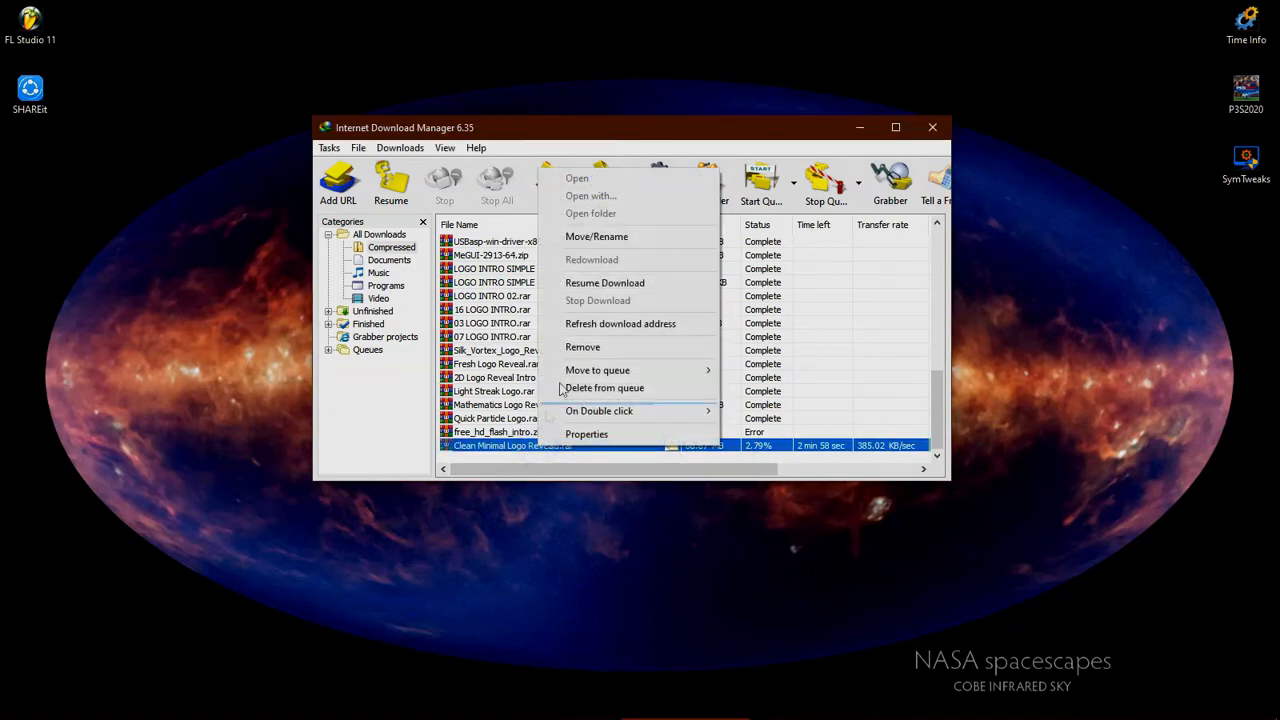
{"action": "left_click", "coordinate": [604, 282]}
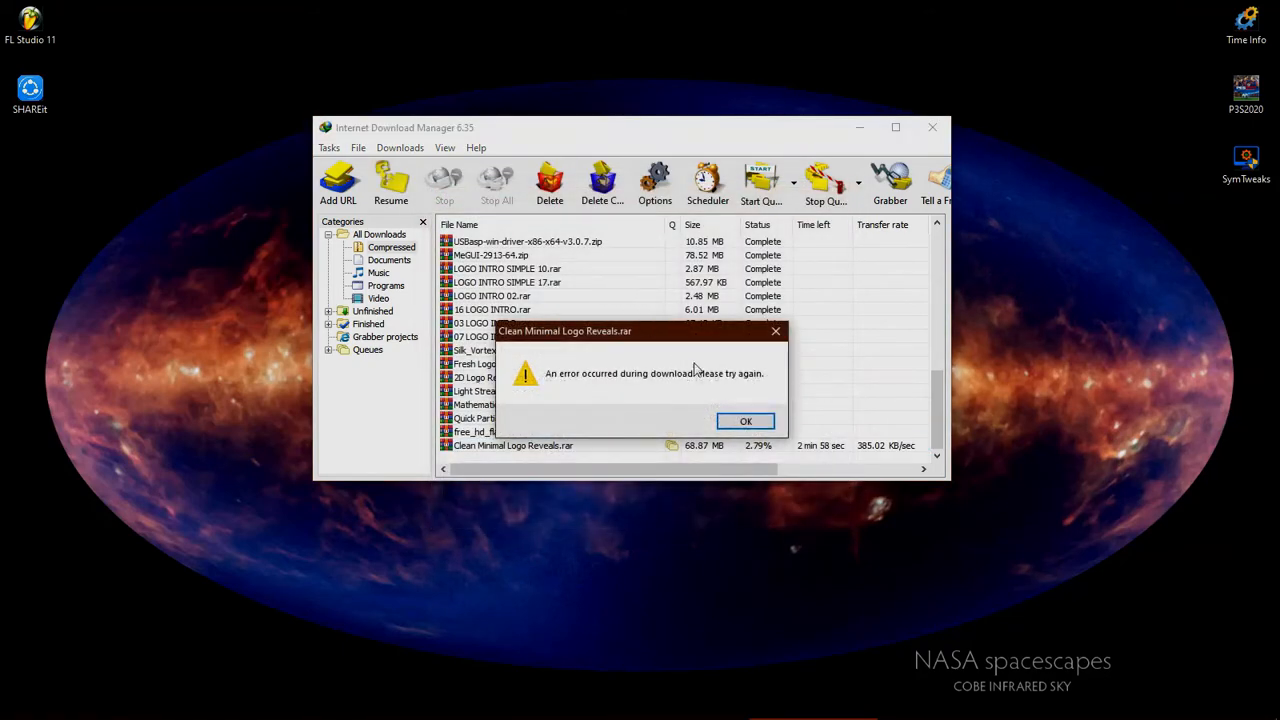
{"action": "left_click", "coordinate": [744, 420]}
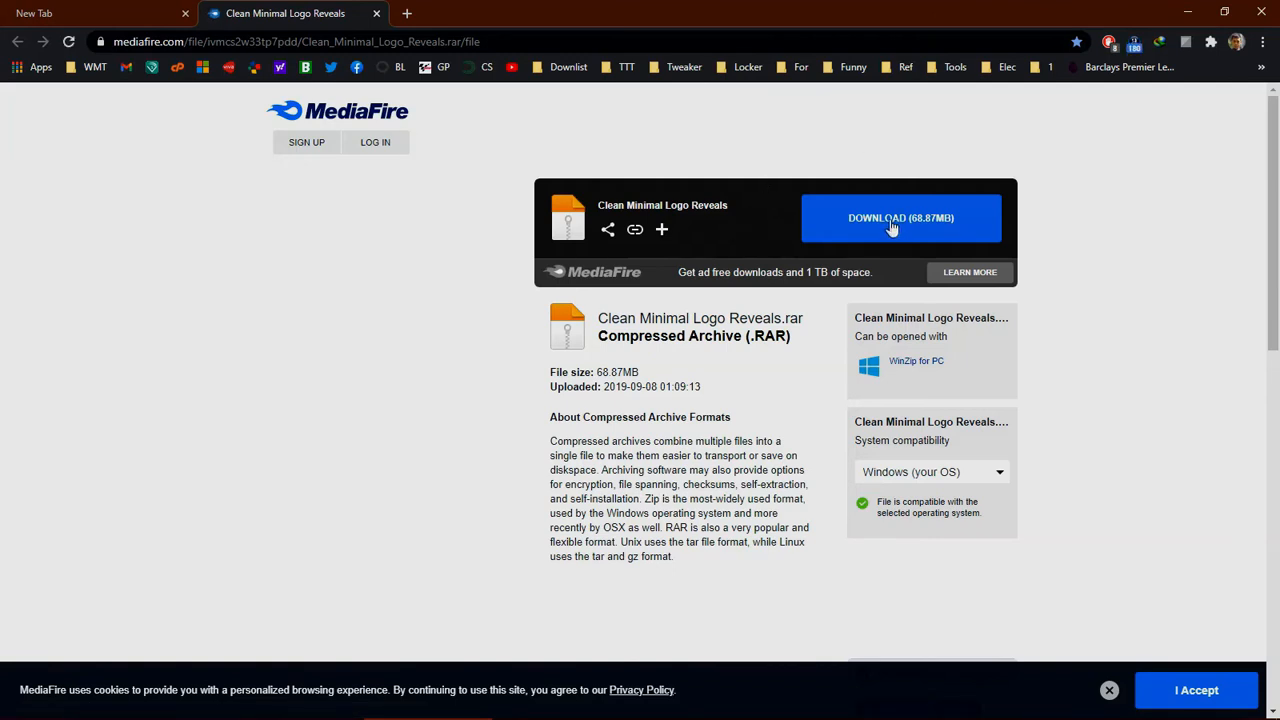
Start the MediaFire download of Clean Minimal Logo Reveals, then pause and cancel the fresh transfer.
{"action": "left_click", "coordinate": [900, 218]}
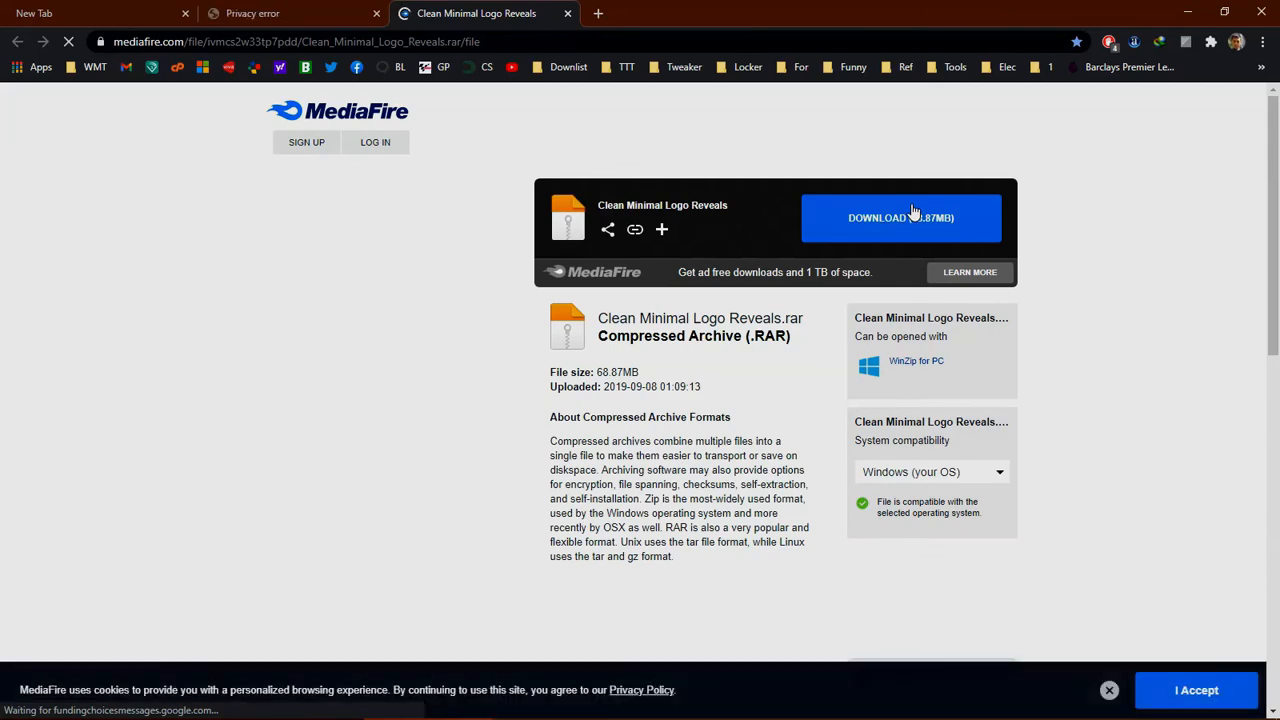
{"action": "left_click", "coordinate": [900, 216]}
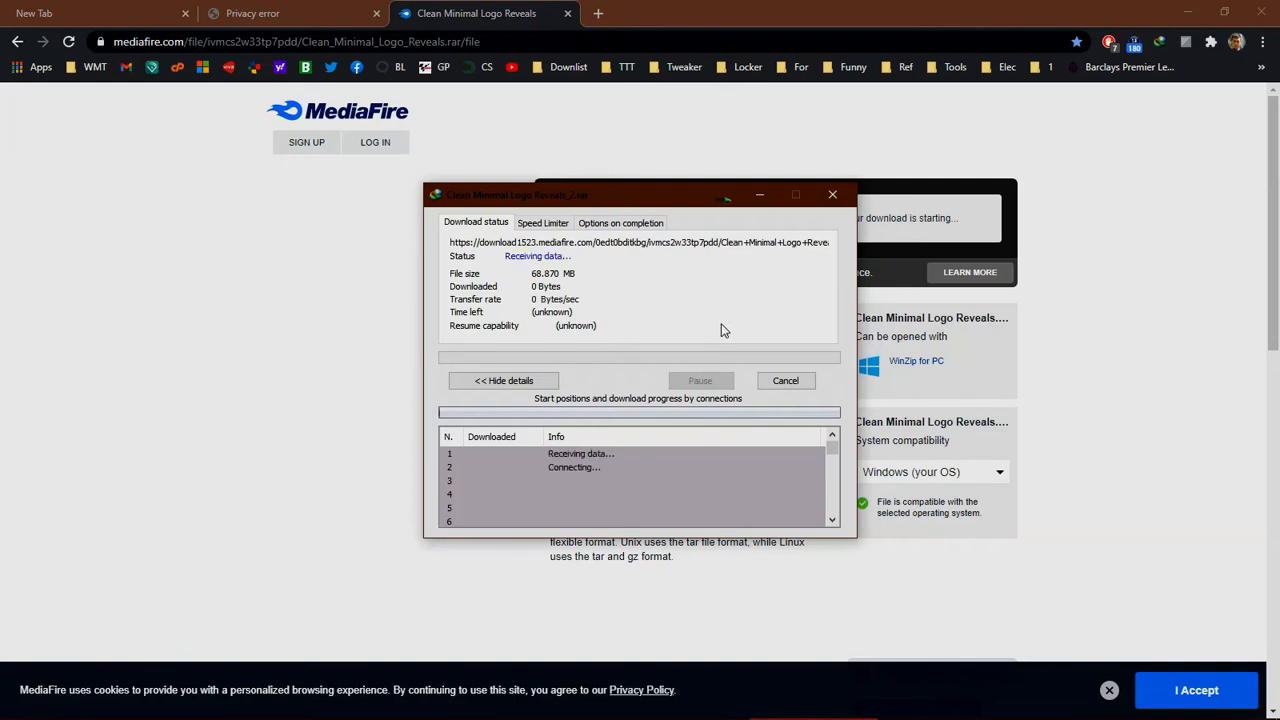
{"action": "left_click", "coordinate": [702, 380]}
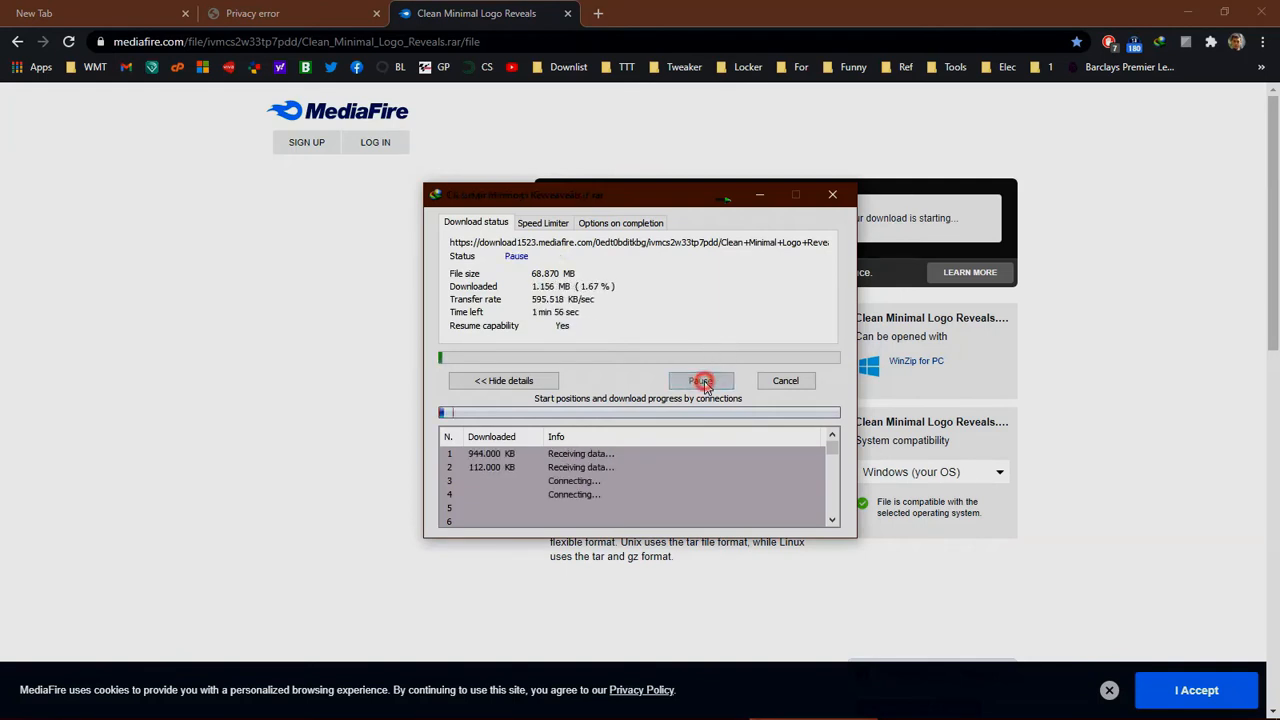
{"action": "left_click", "coordinate": [700, 380]}
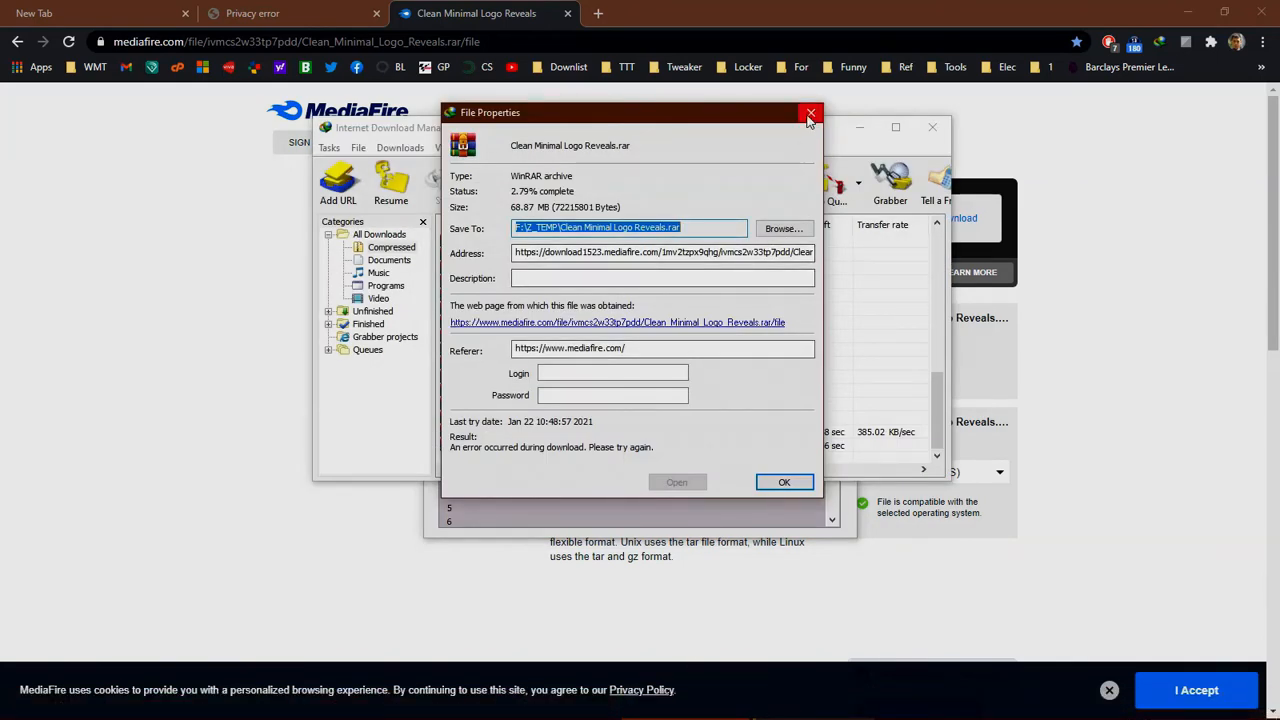
Select the fresh download address from the Clean_Minimal_Logo_Reveals_2 entry's properties.
{"action": "left_click", "coordinate": [808, 112]}
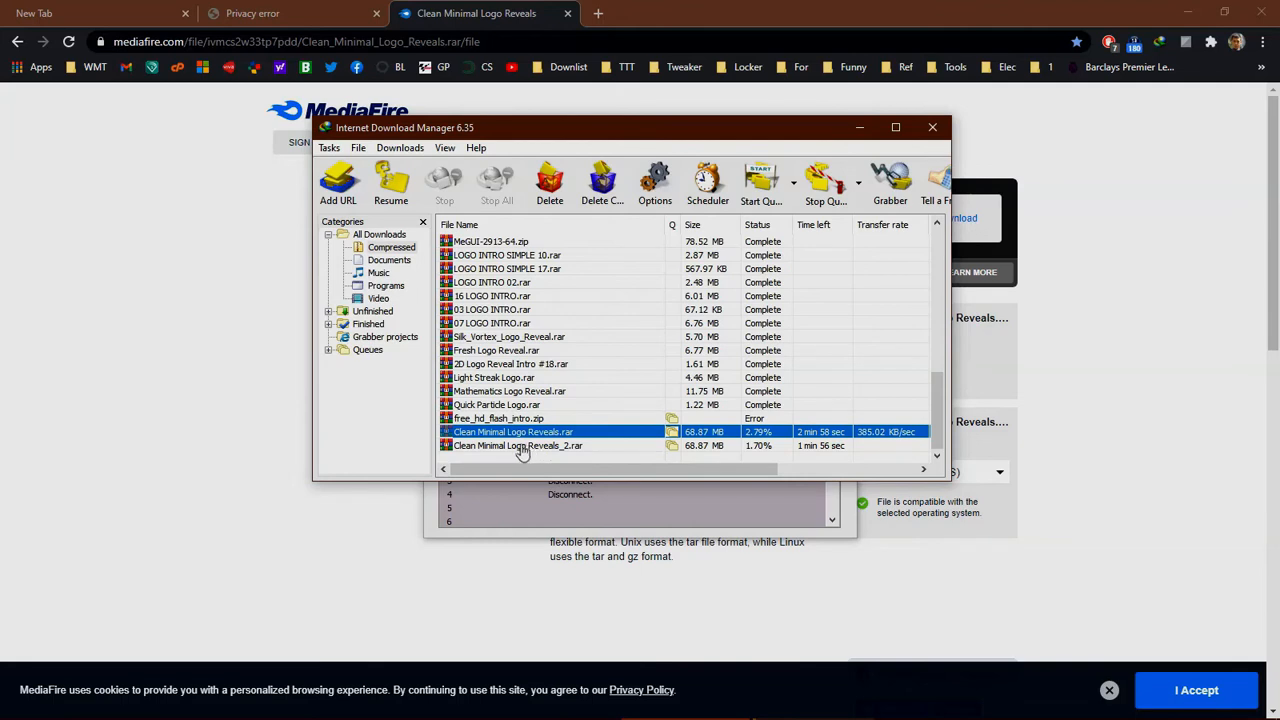
{"action": "mouse_move", "coordinate": [512, 440]}
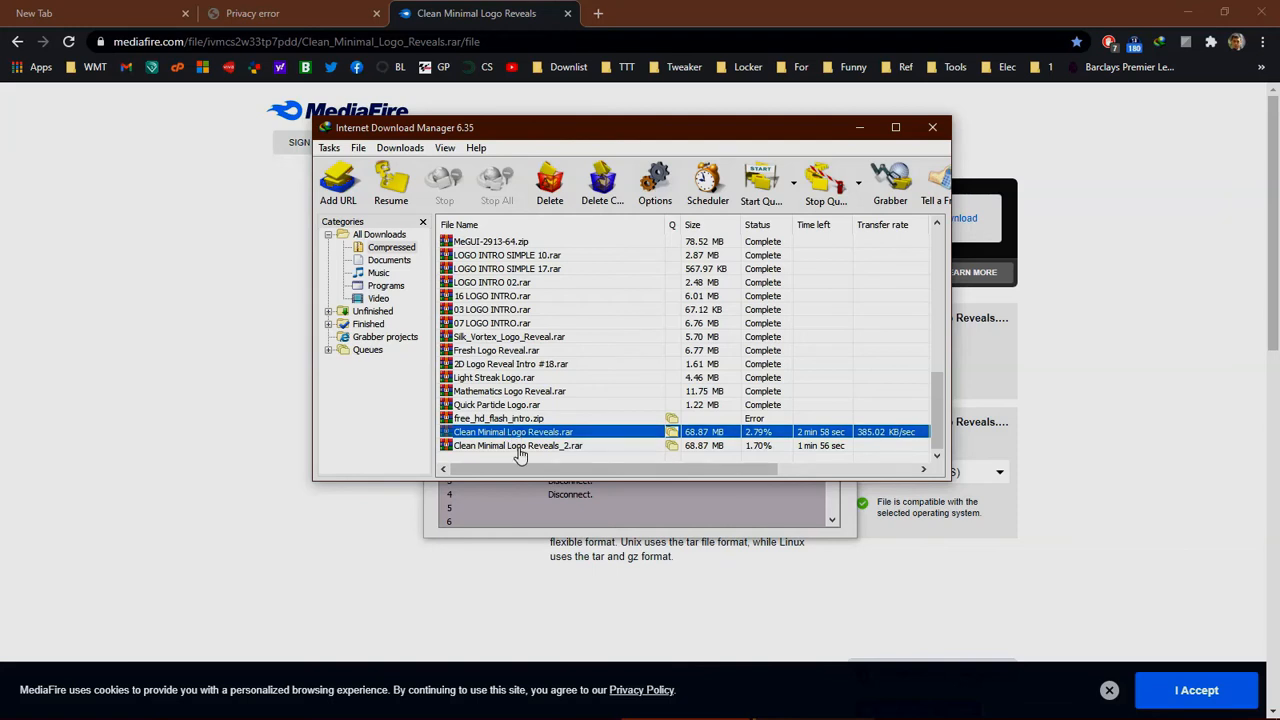
{"action": "left_click", "coordinate": [520, 444]}
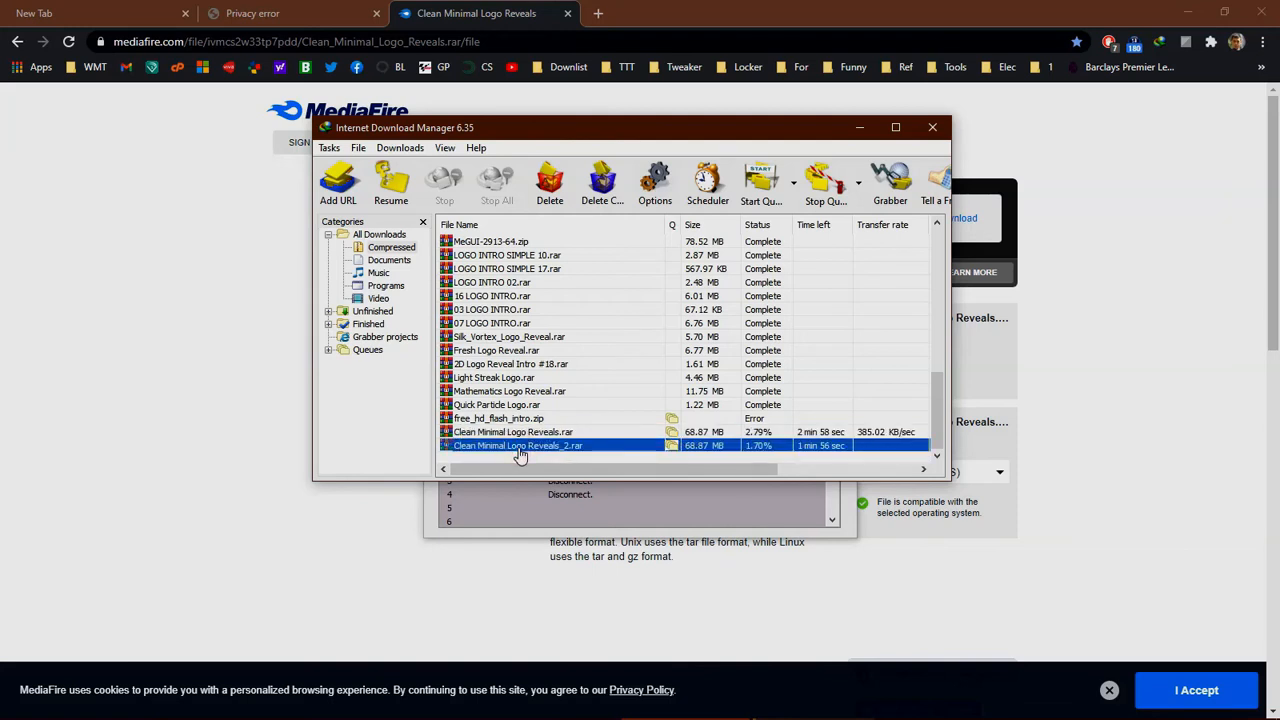
{"action": "double_click", "coordinate": [518, 444]}
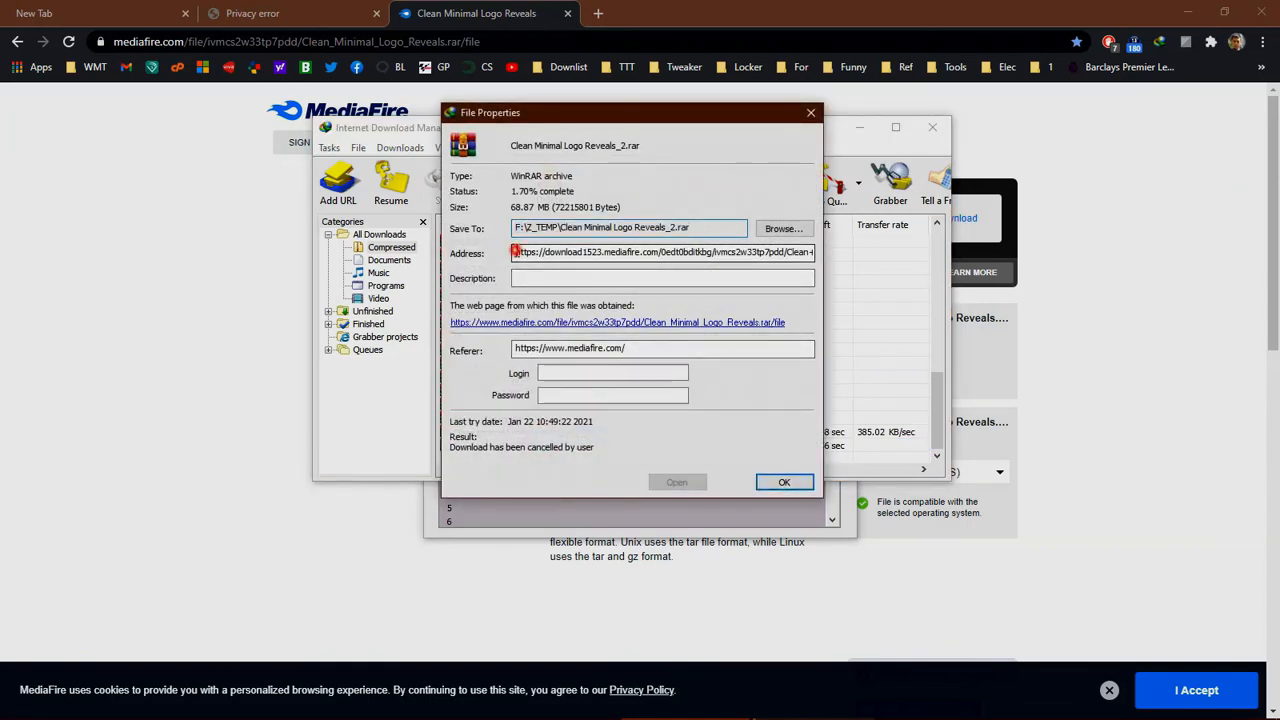
{"action": "triple_click", "coordinate": [662, 252]}
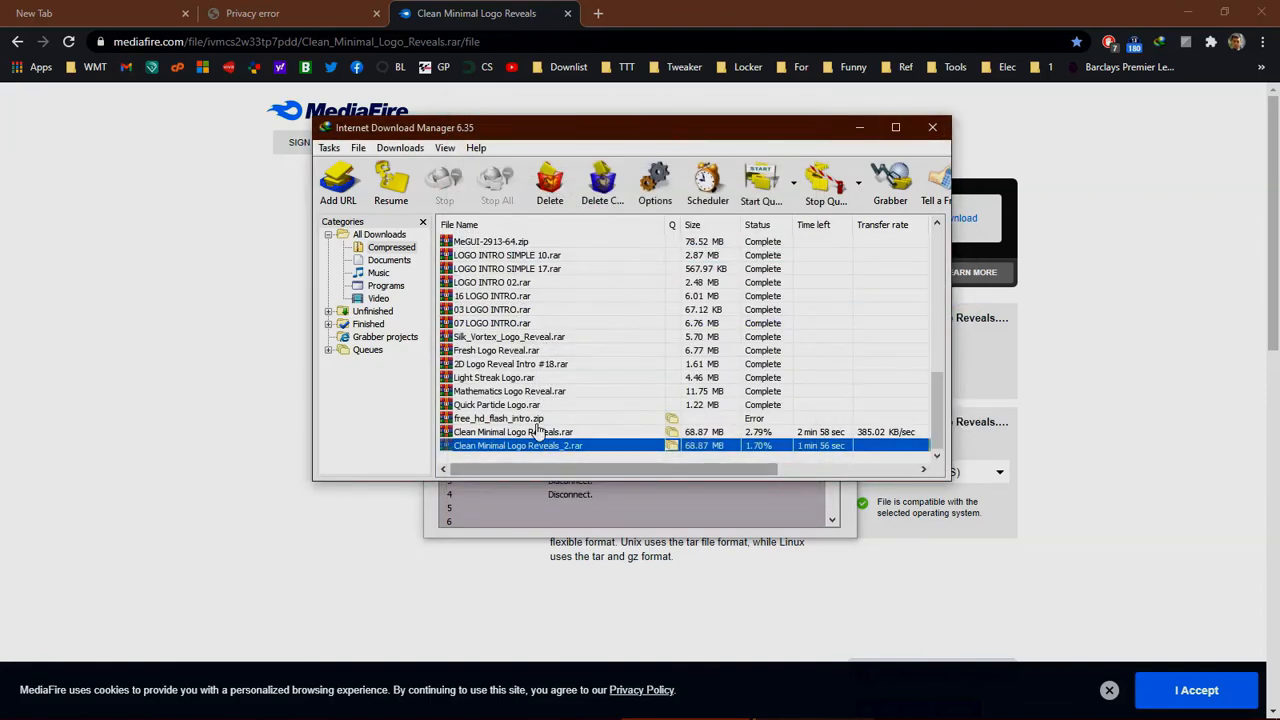
Replace the original entry's address with the fresh MediaFire one and save it.
{"action": "double_click", "coordinate": [532, 432]}
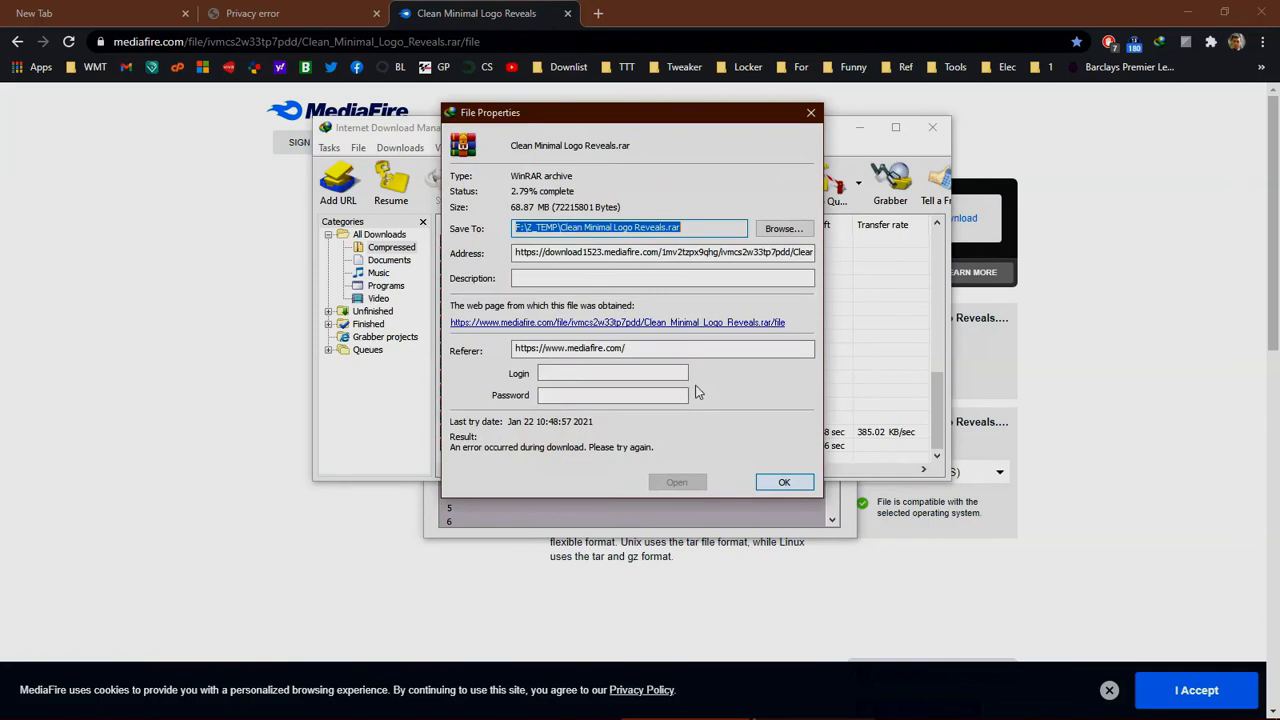
{"action": "left_click", "coordinate": [664, 252]}
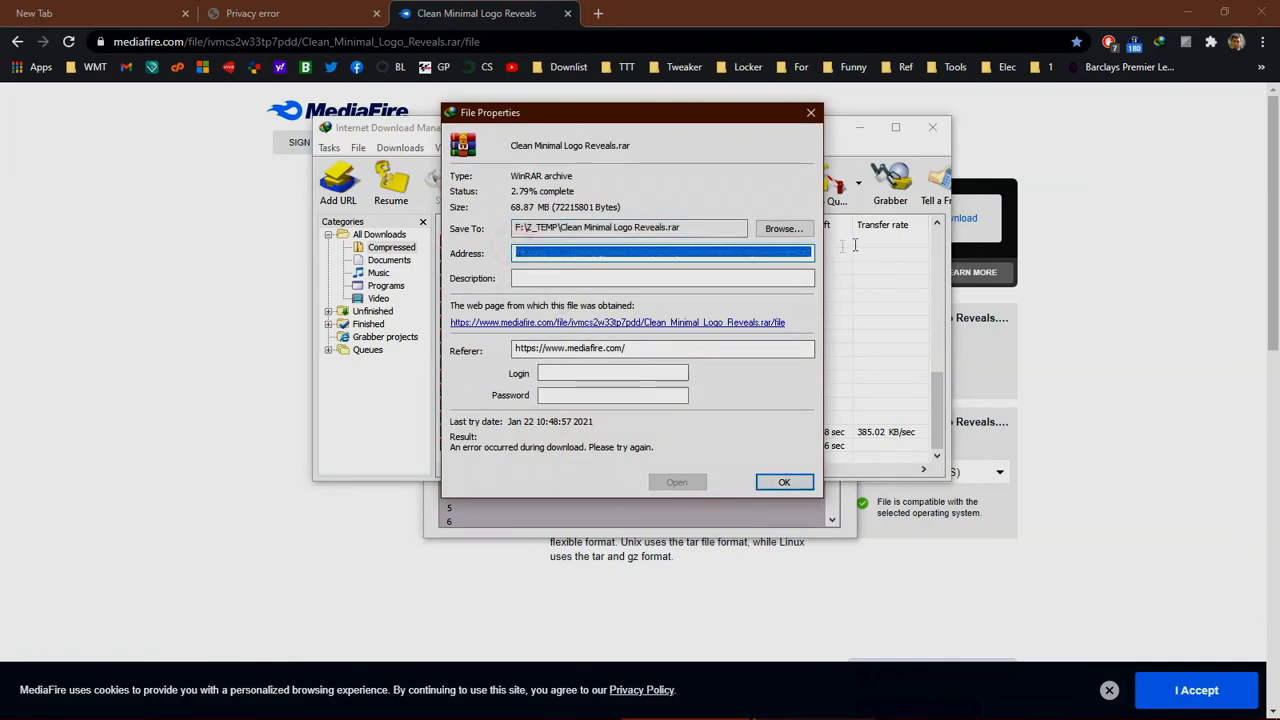
{"action": "right_click", "coordinate": [662, 252]}
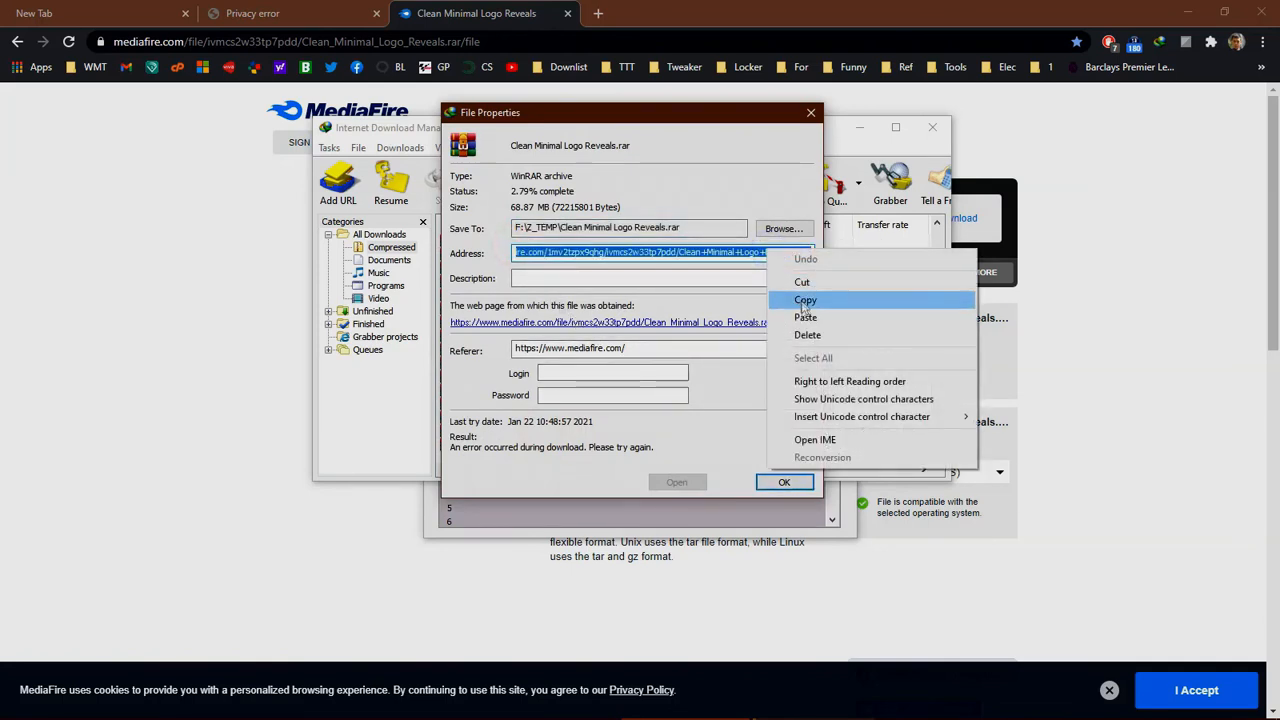
{"action": "left_click", "coordinate": [784, 482]}
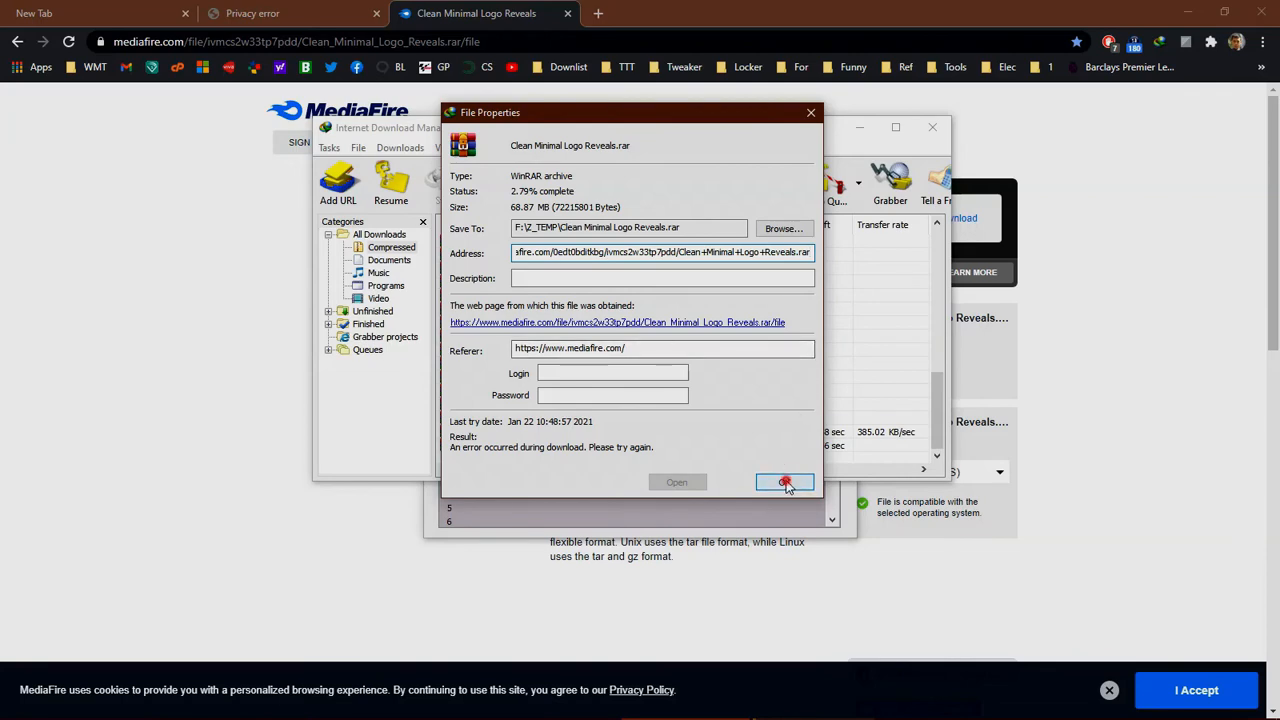
{"action": "left_click", "coordinate": [784, 482]}
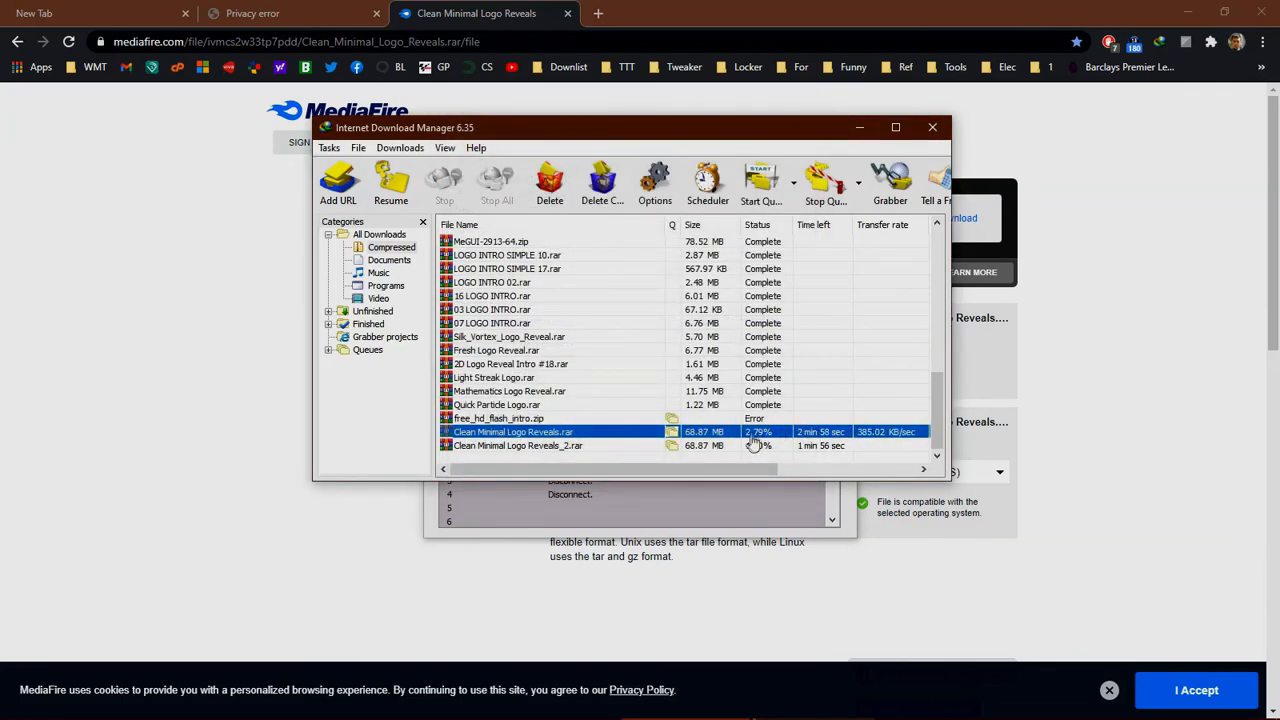
Resume the original Clean Minimal Logo Reveals.rar download from its partial progress.
{"action": "right_click", "coordinate": [552, 432]}
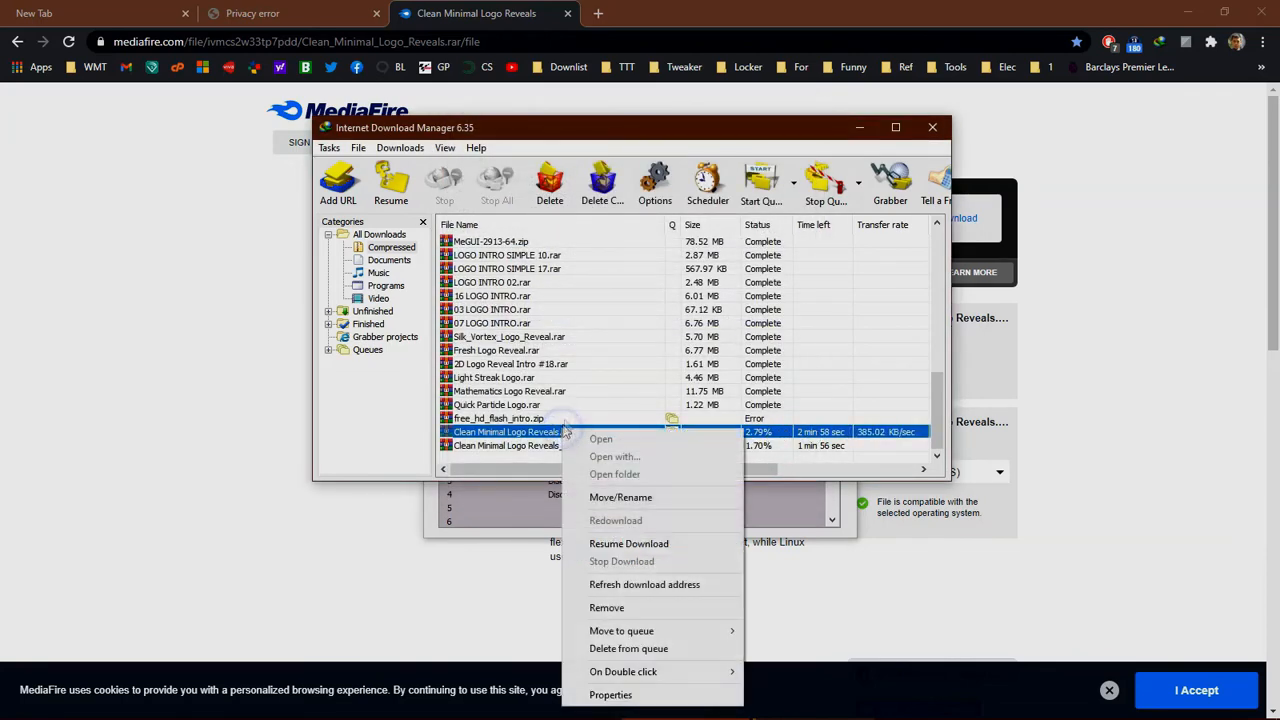
{"action": "left_click", "coordinate": [628, 544]}
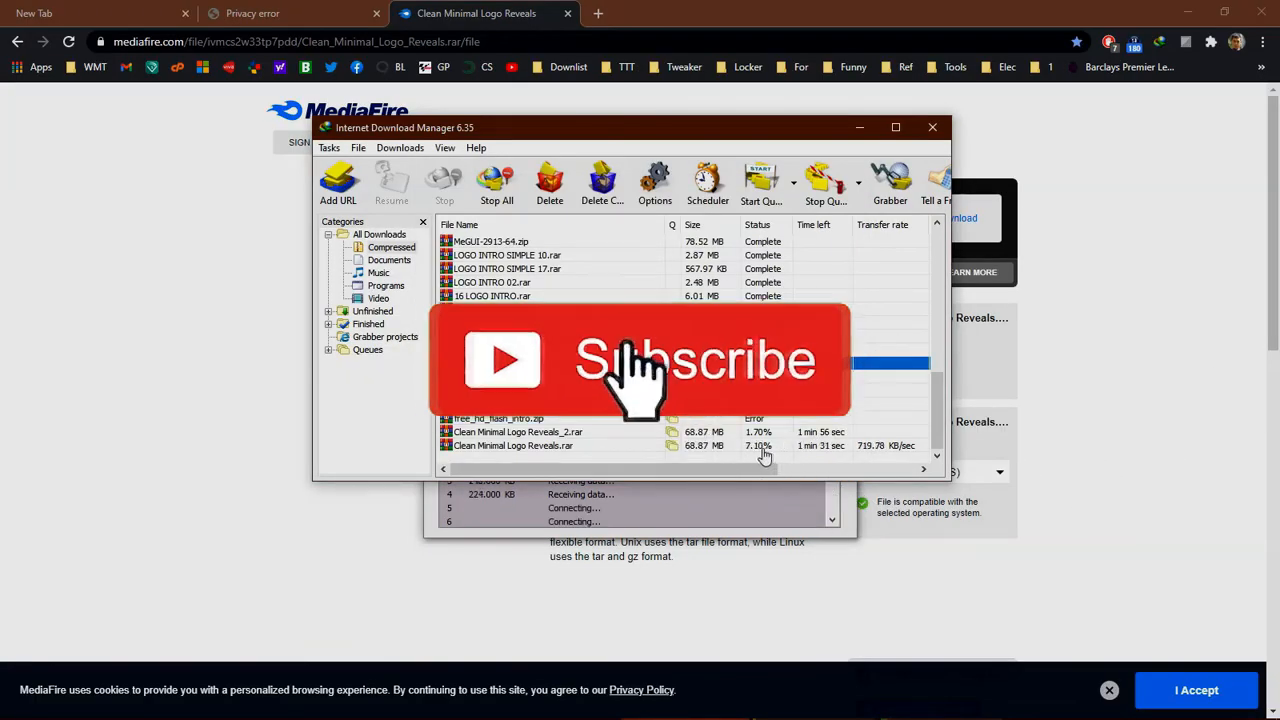
{"action": "left_click", "coordinate": [640, 360]}
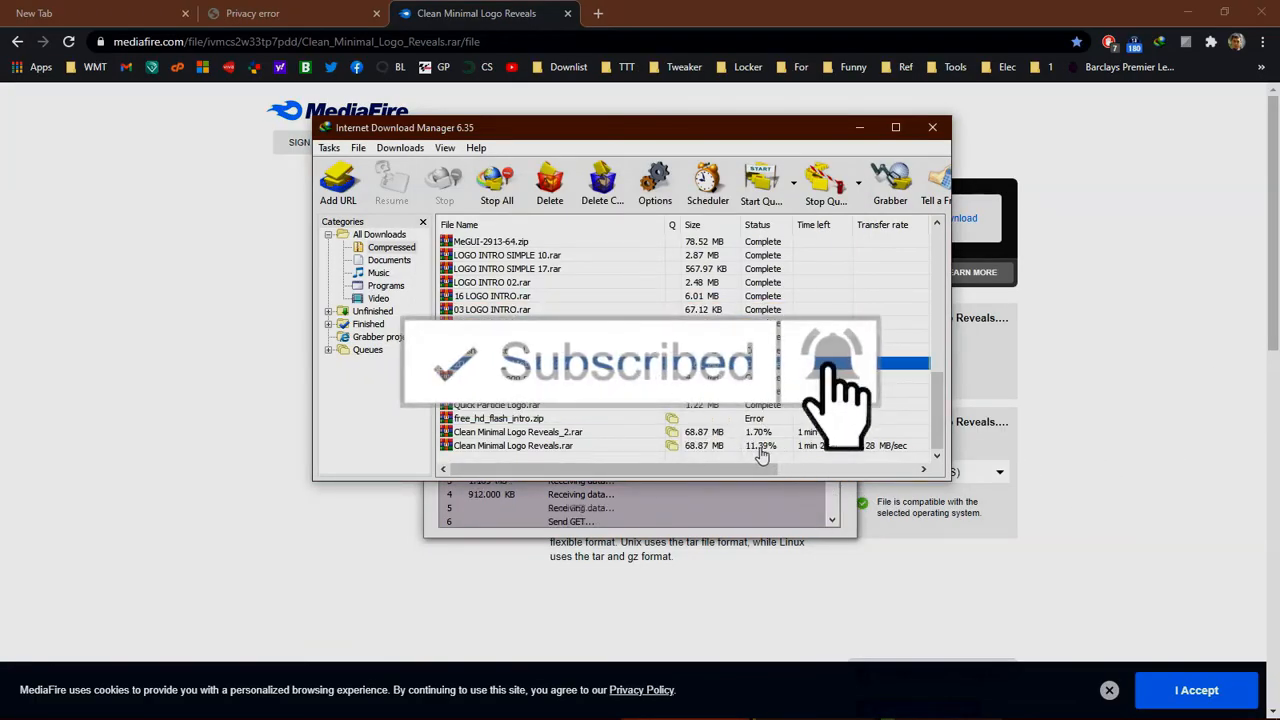